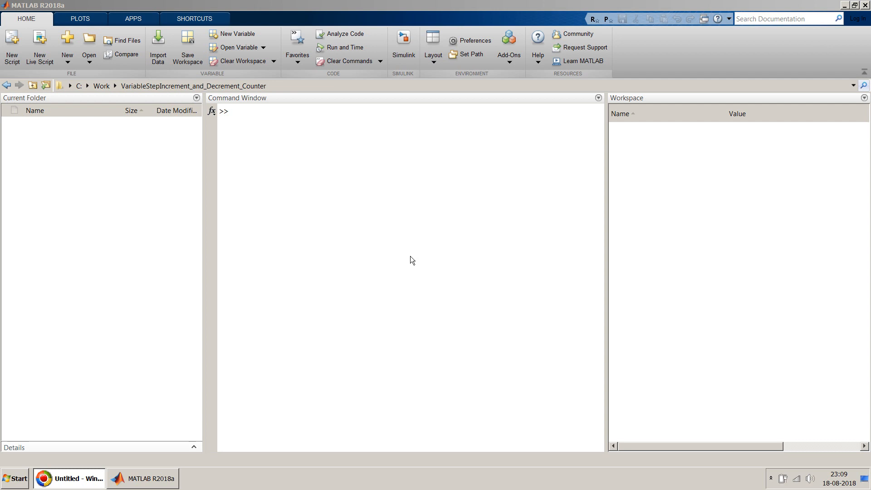
pyautogui.moveTo(654, 94)
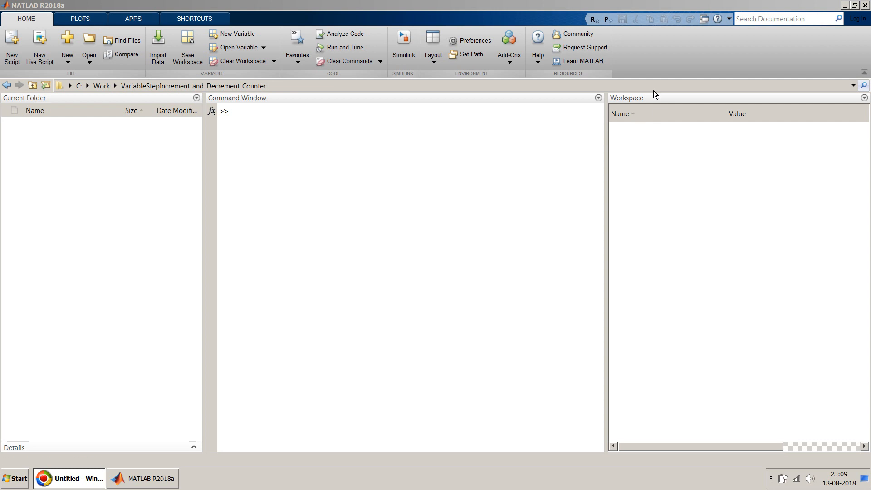
pyautogui.moveTo(528, 166)
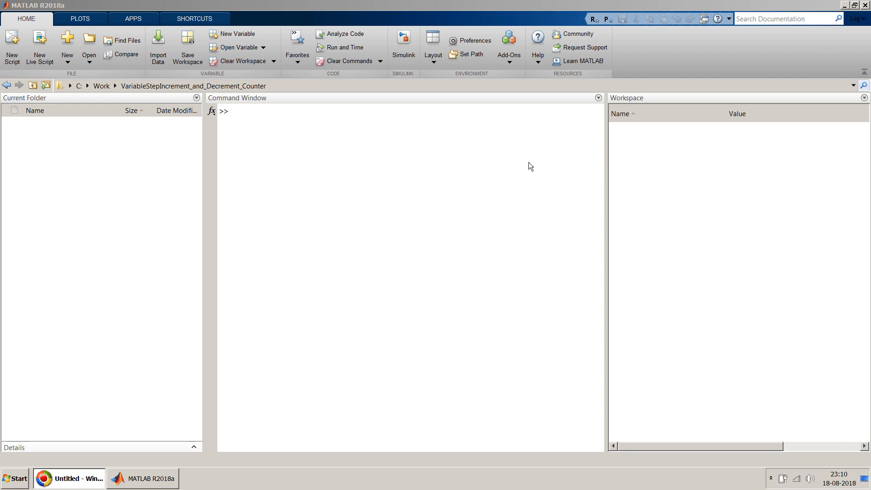
pyautogui.moveTo(578, 171)
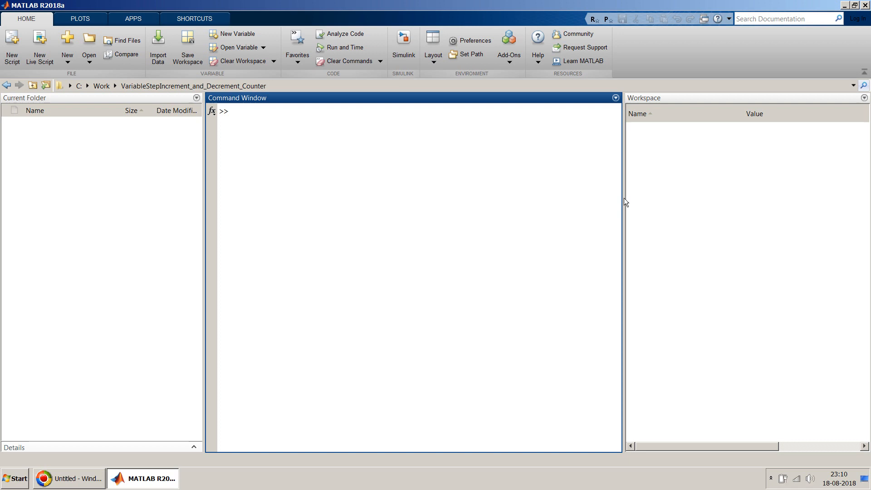
# Step: Create a blank Simulink model and save it as VariableStepIncrementAndDecrementCounter
pyautogui.click(233, 111)
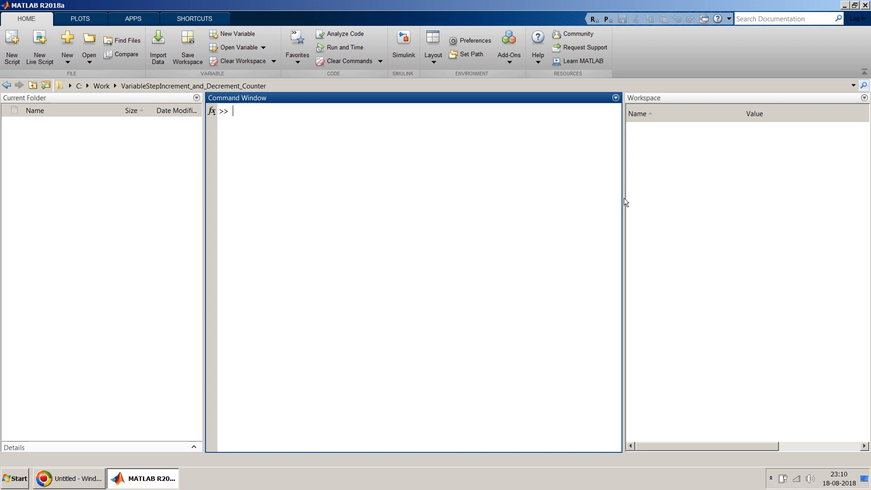
pyautogui.moveTo(40, 91)
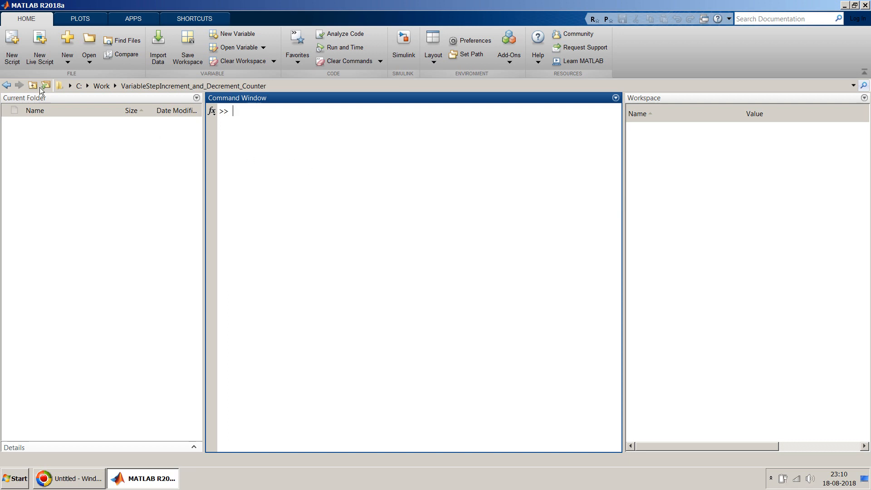
pyautogui.click(67, 46)
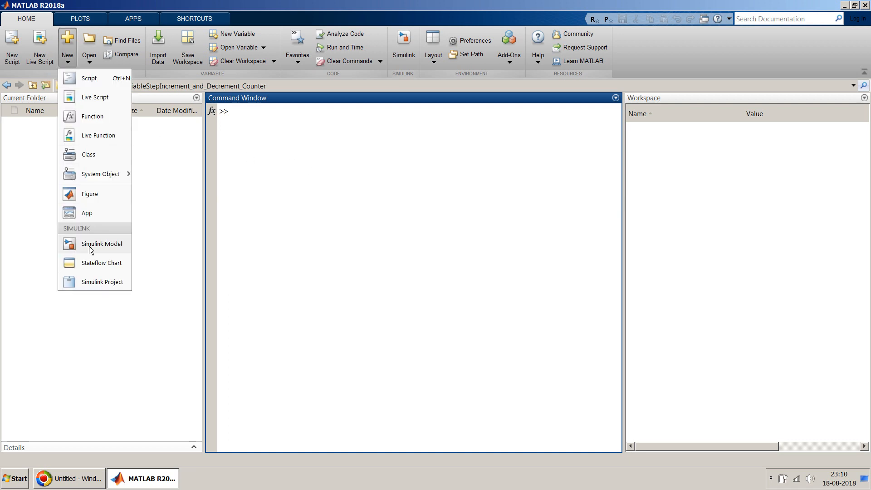
pyautogui.click(102, 243)
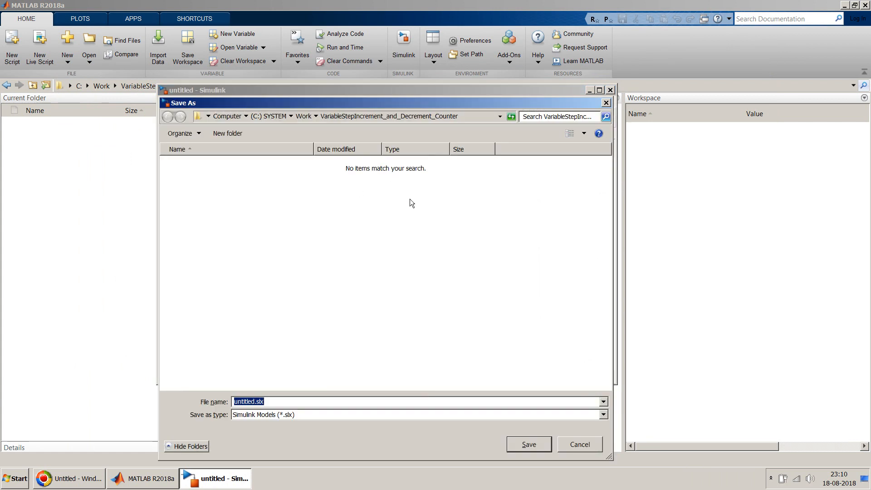
pyautogui.write('VariableStepIncreme')
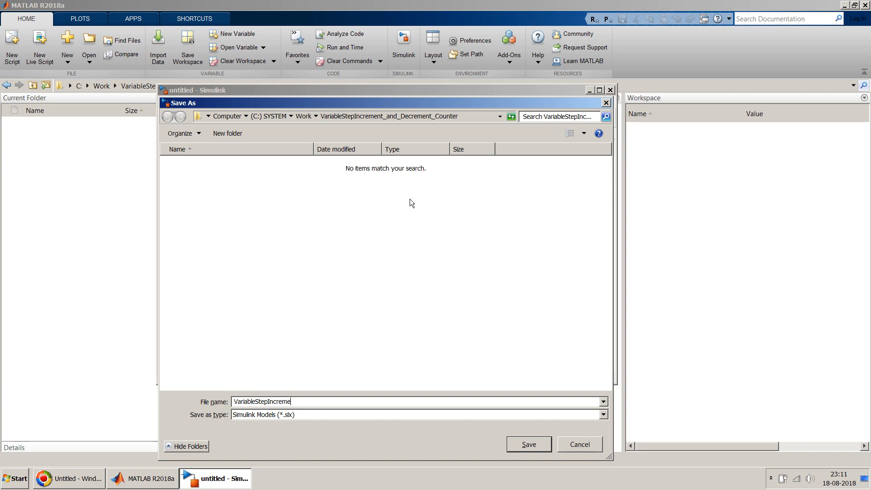
pyautogui.write('nt')
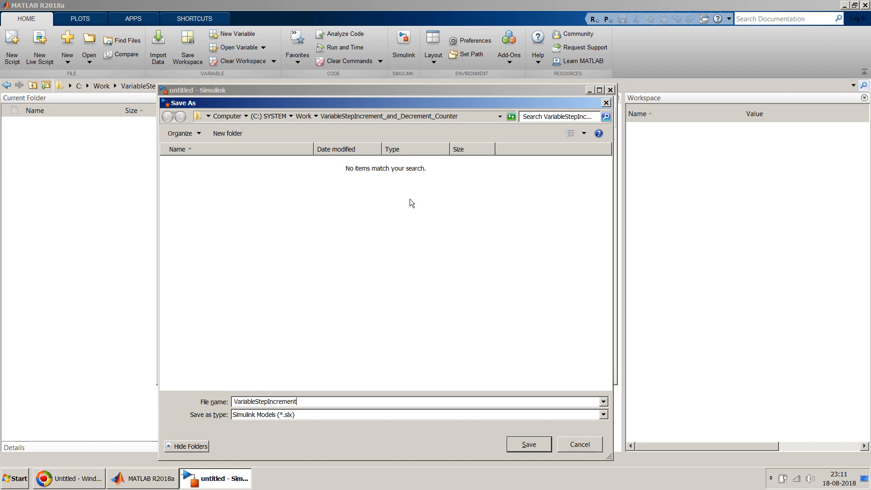
pyautogui.write('AndD')
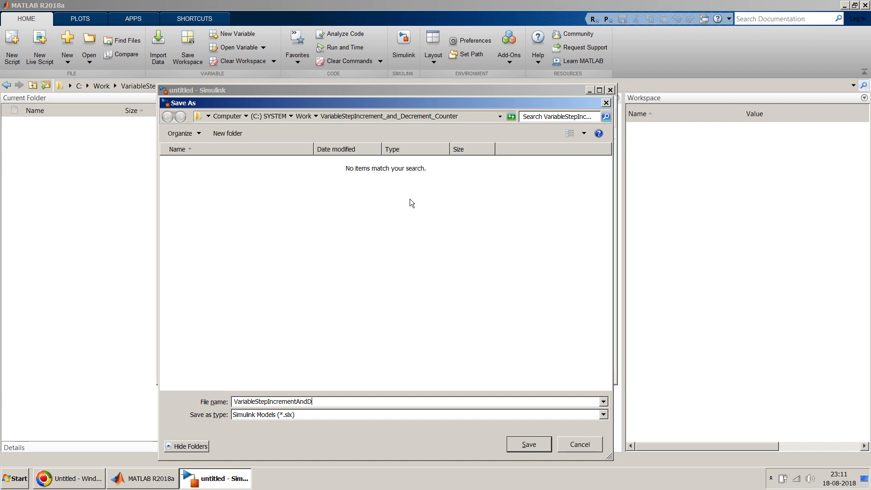
pyautogui.write('ecrement')
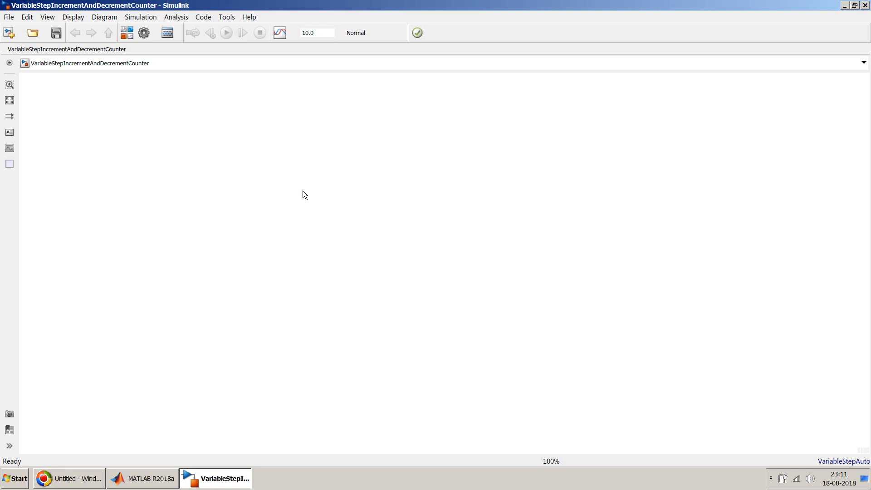
pyautogui.moveTo(288, 181)
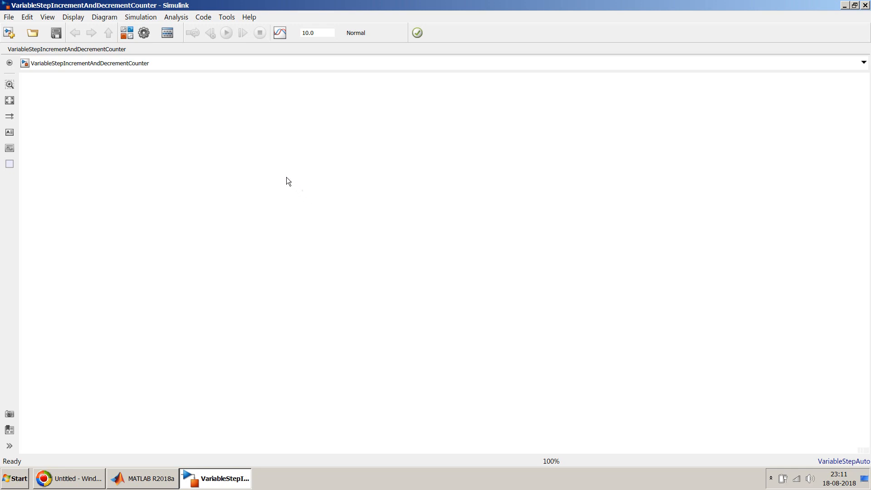
# Step: Insert Add and Delay blocks, flip the Delay, and wire the adder output back through it
pyautogui.write('A')
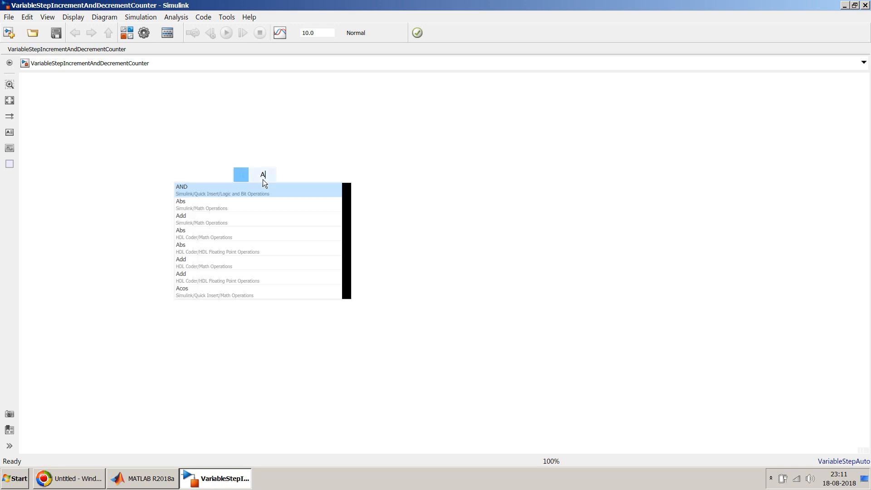
pyautogui.click(180, 219)
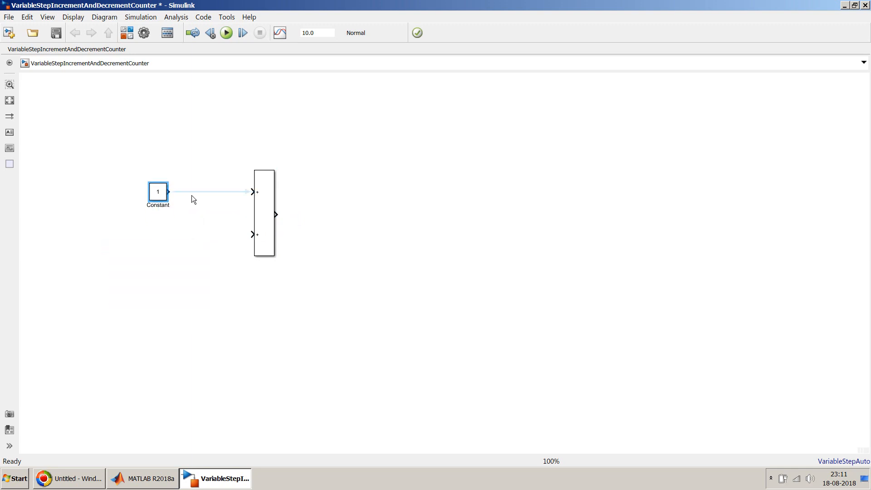
pyautogui.click(245, 244)
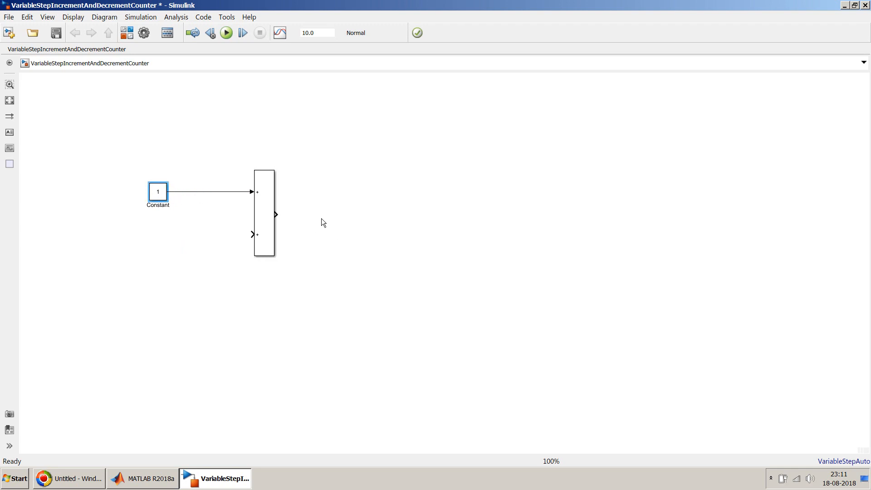
pyautogui.write('D')
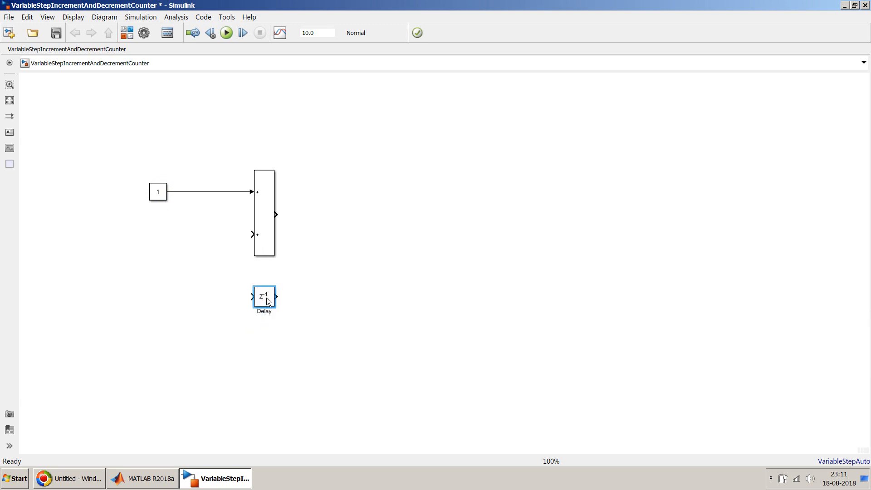
pyautogui.click(265, 296)
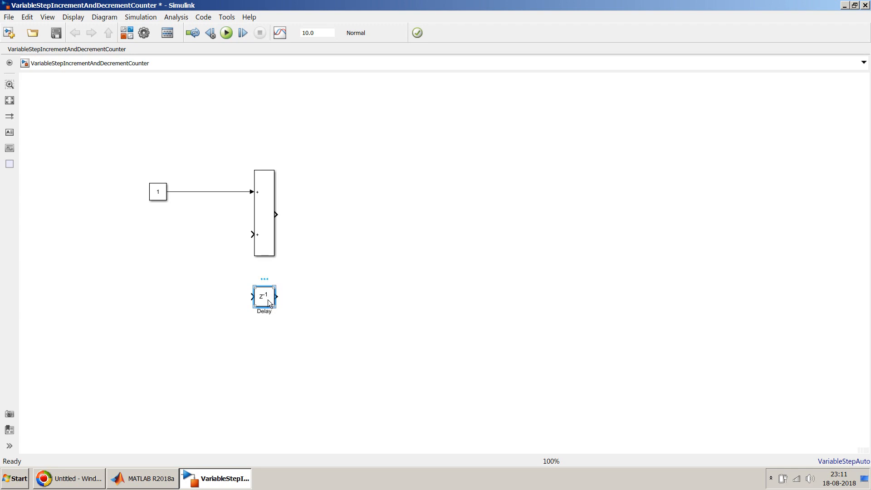
pyautogui.click(264, 213)
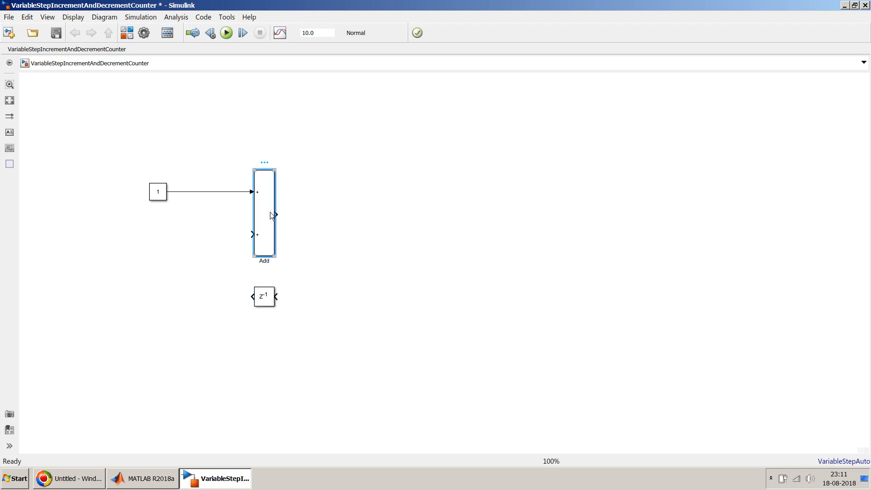
pyautogui.moveTo(275, 215); pyautogui.dragTo(275, 297)
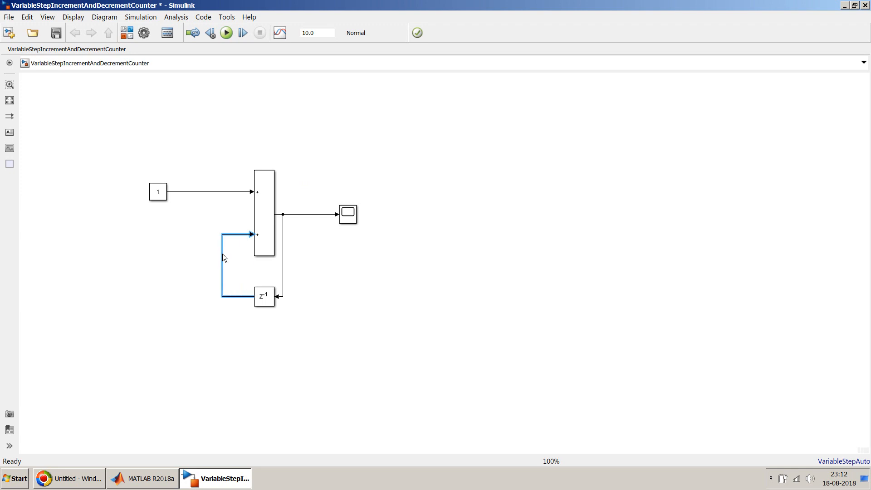
# Step: Review the Delay block's parameters (length 1, initial condition 0) and close without changes
pyautogui.doubleClick(264, 296)
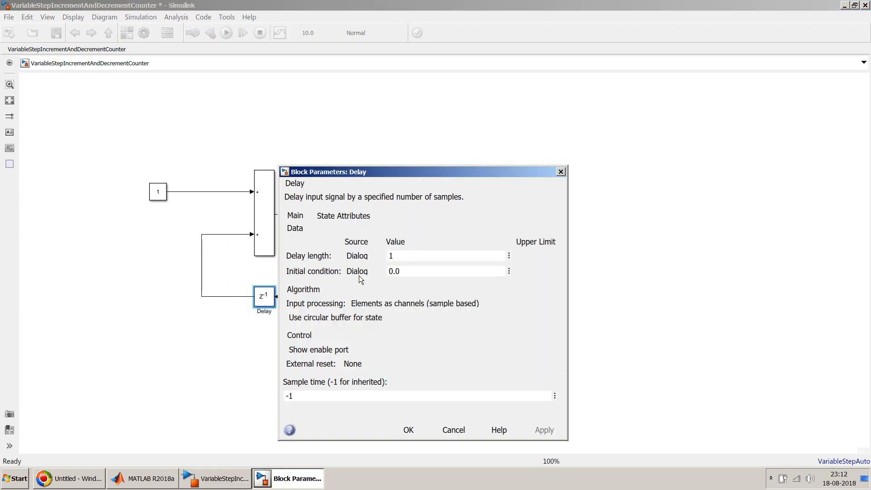
pyautogui.moveTo(407, 286)
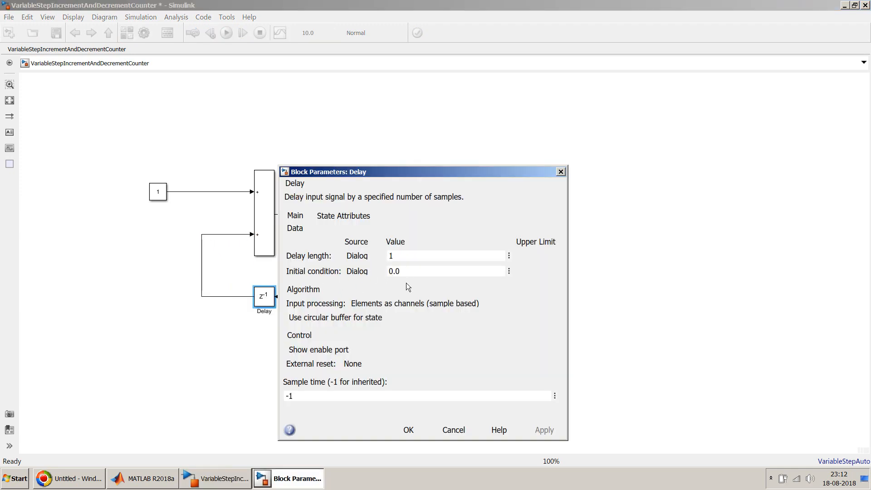
pyautogui.click(407, 430)
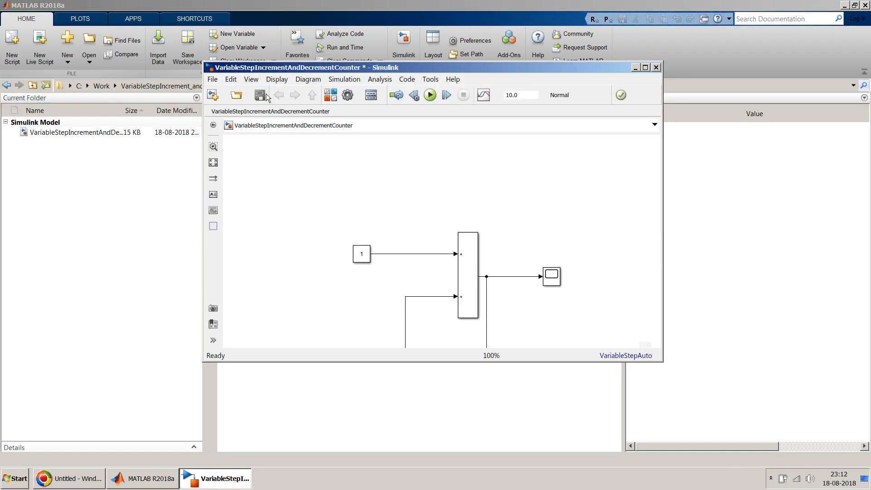
# Step: Save and simulate the counter model, then open its solver configuration from the status bar
pyautogui.click(430, 94)
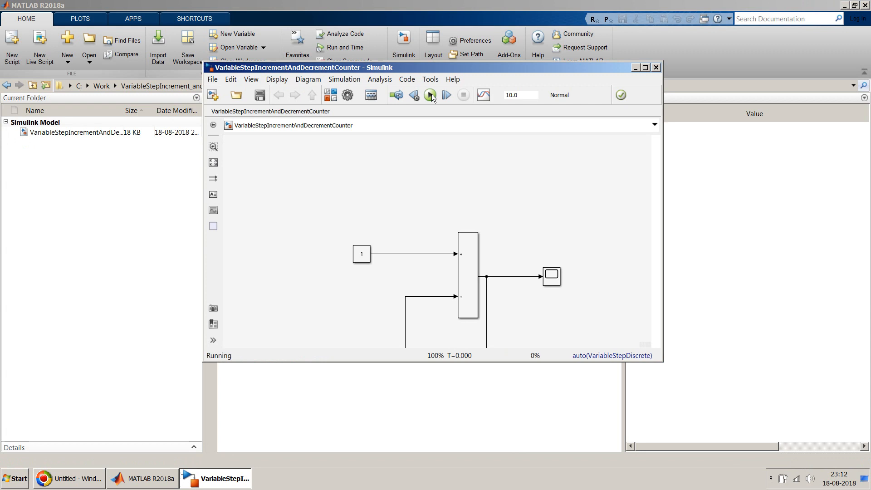
pyautogui.click(431, 95)
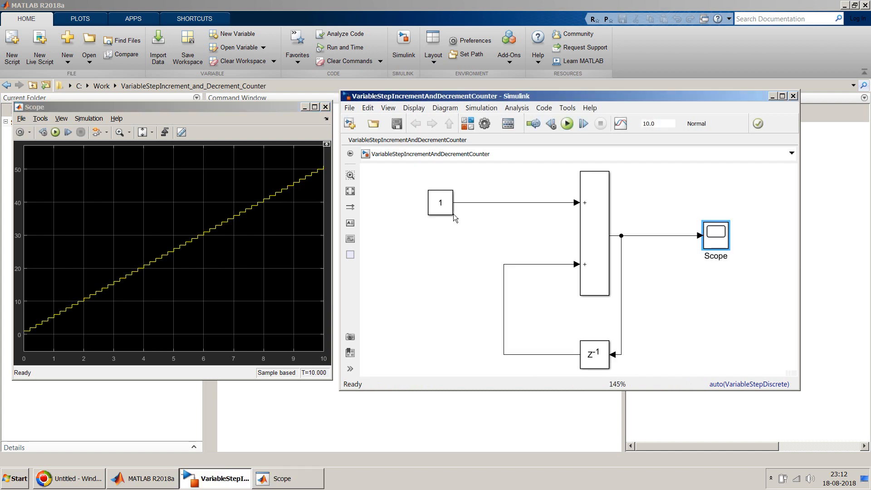
pyautogui.moveTo(755, 388)
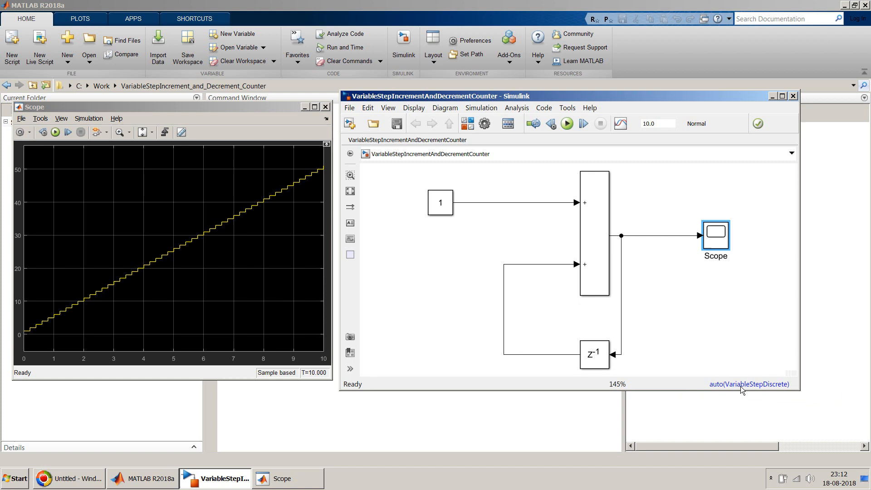
pyautogui.click(749, 383)
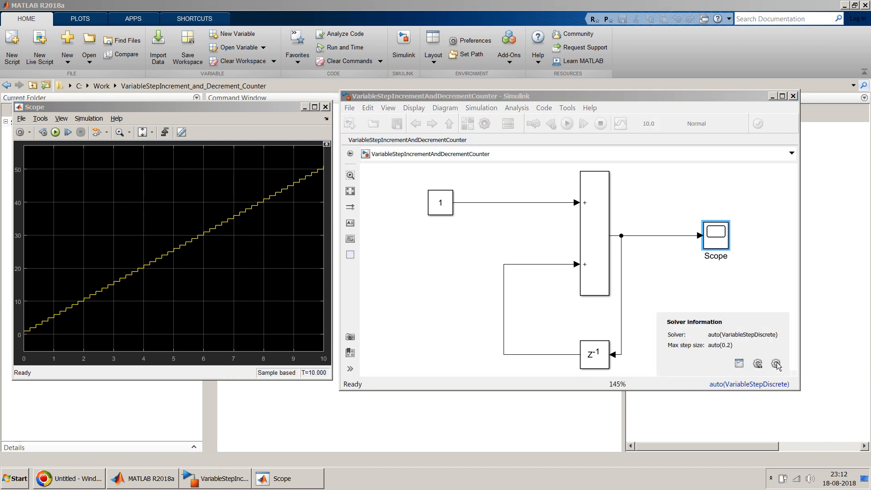
pyautogui.click(776, 364)
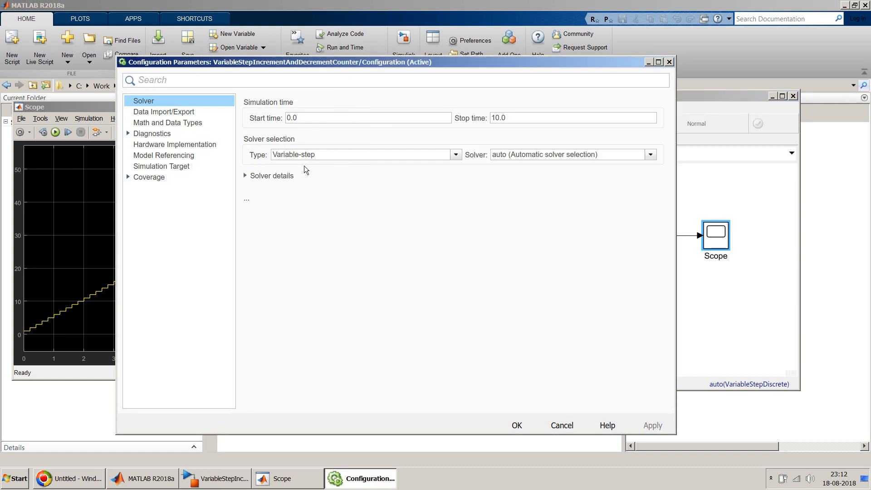
# Step: Switch to a fixed-step discrete solver with step size 1 and rerun the simulation
pyautogui.click(649, 154)
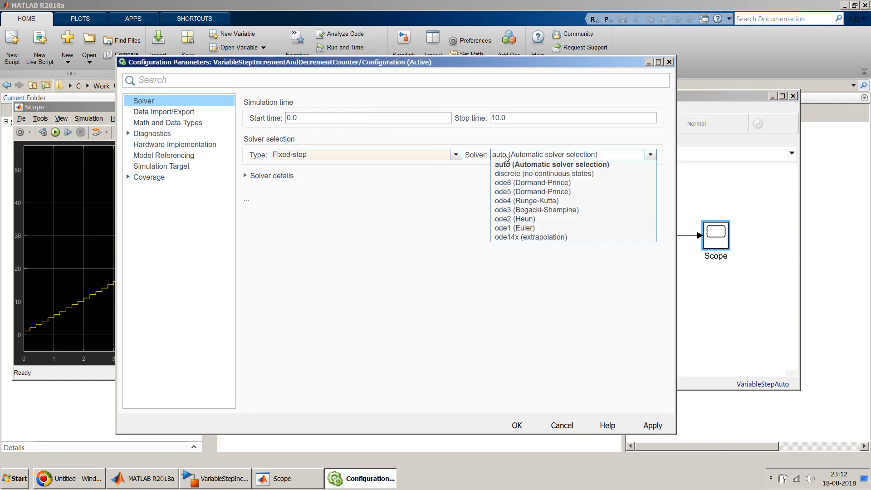
pyautogui.click(543, 173)
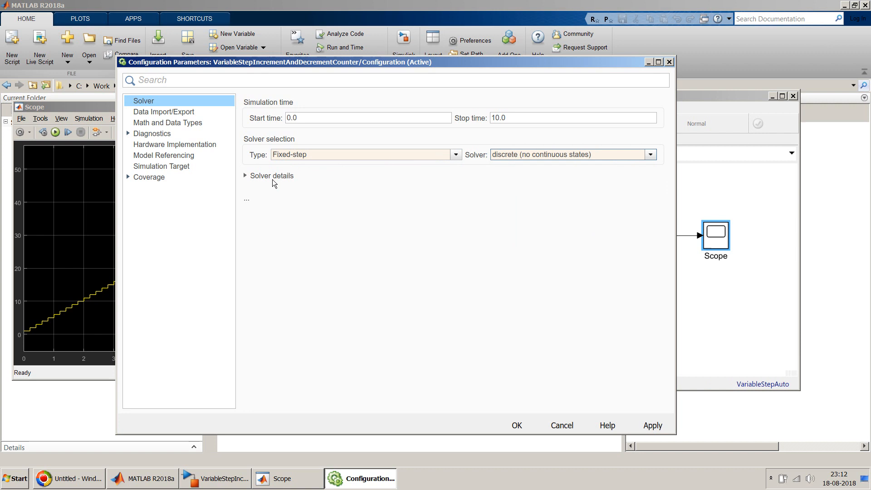
pyautogui.click(649, 154)
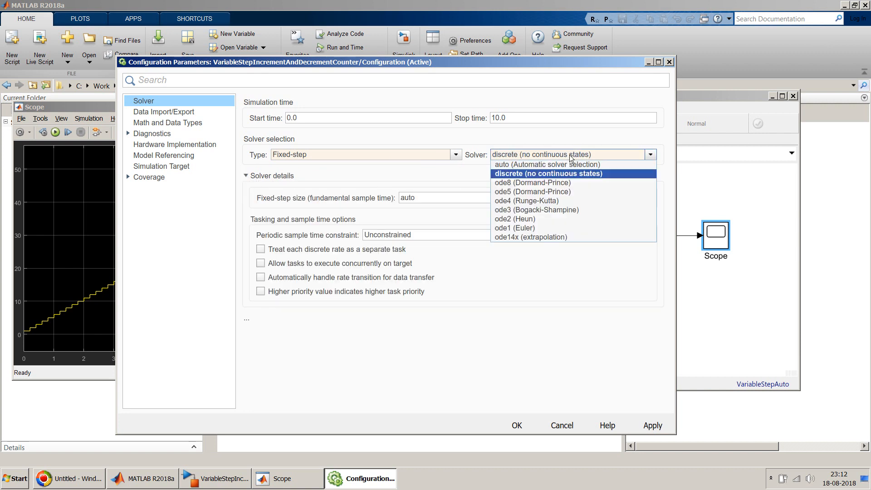
pyautogui.click(546, 165)
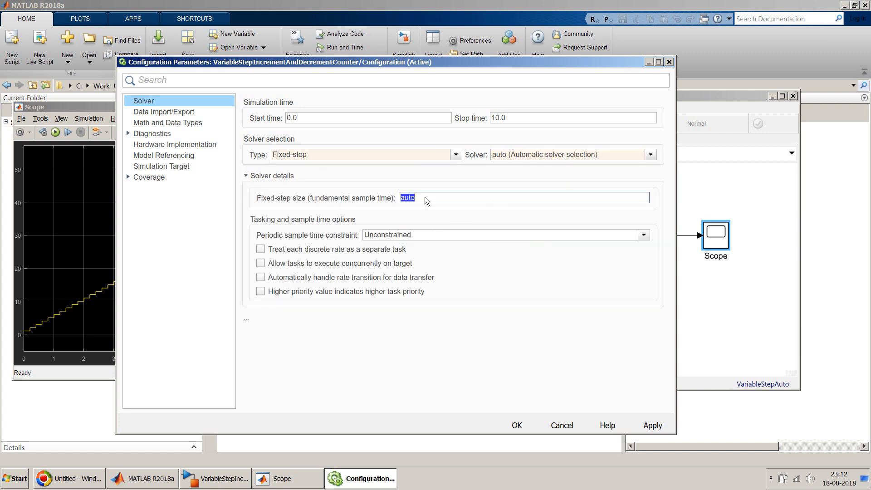
pyautogui.write('1')
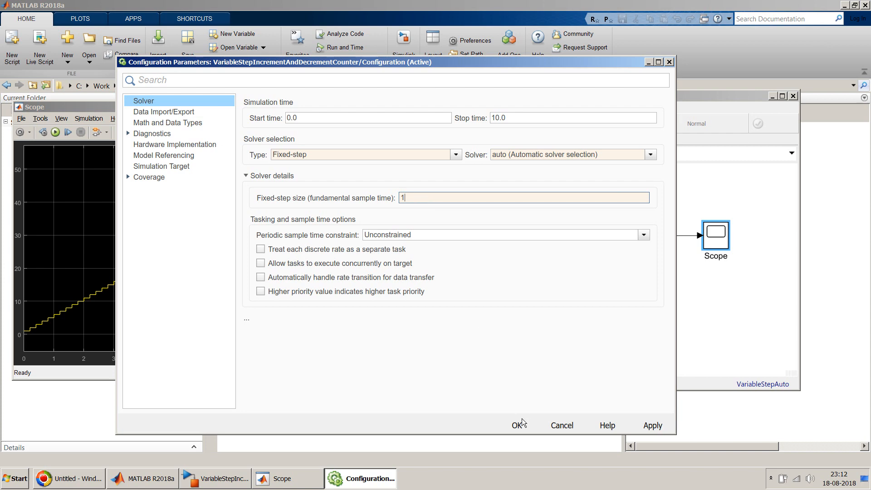
pyautogui.click(519, 425)
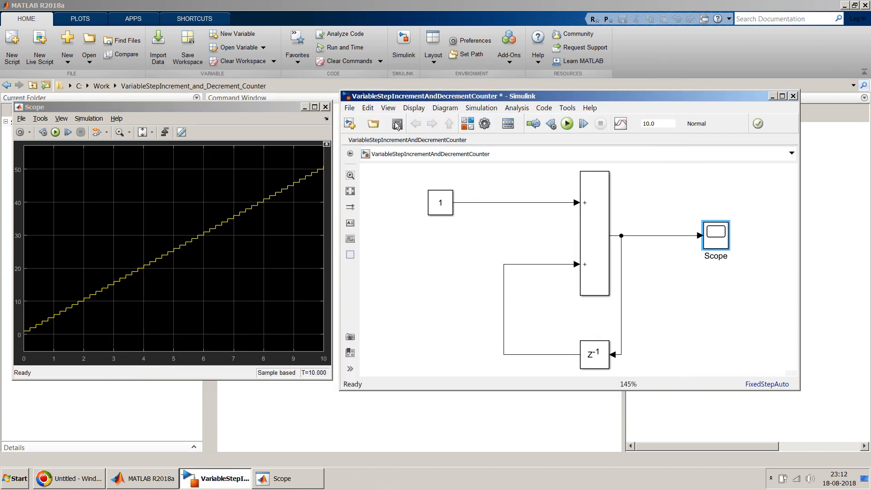
pyautogui.click(566, 124)
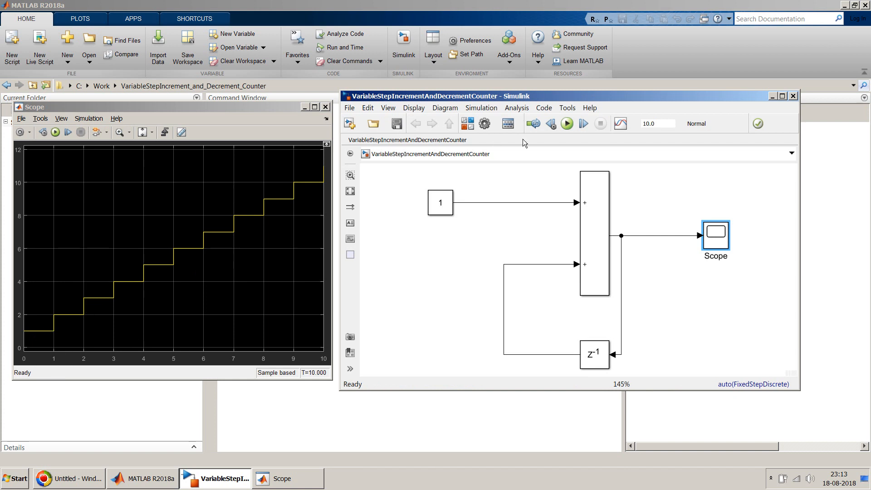
pyautogui.moveTo(522, 96); pyautogui.dragTo(572, 95)
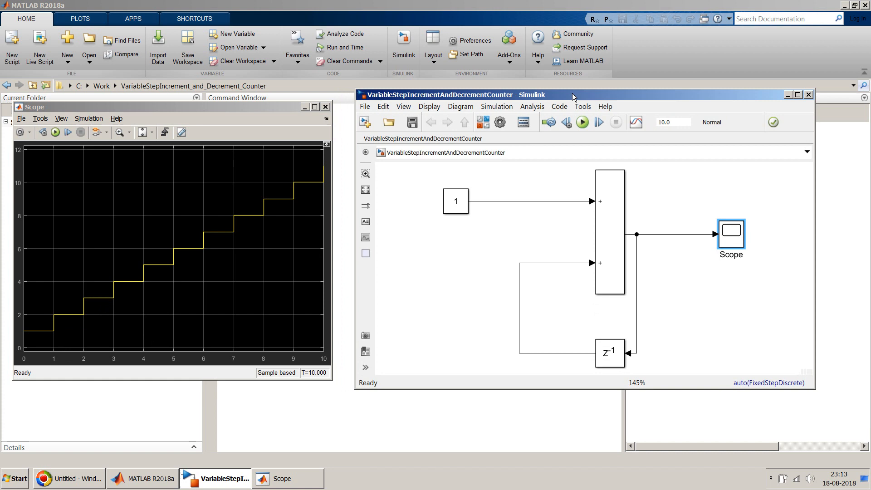
pyautogui.moveTo(543, 175)
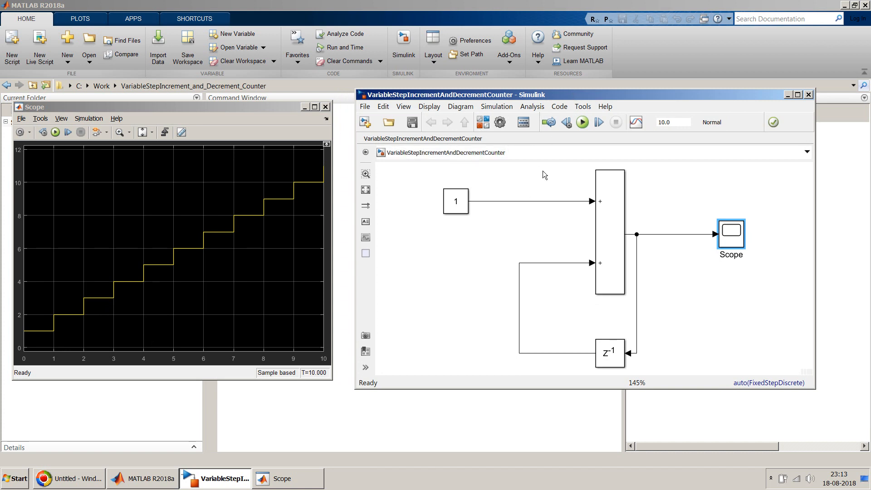
pyautogui.moveTo(423, 284)
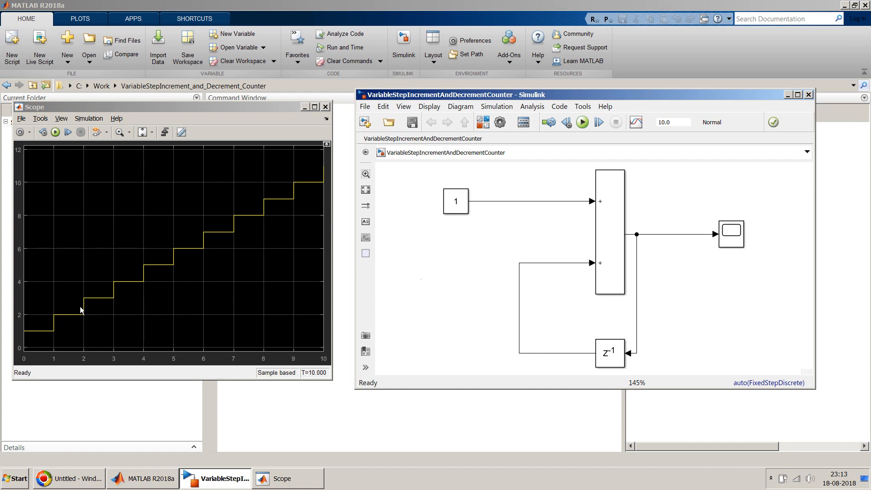
pyautogui.moveTo(111, 287)
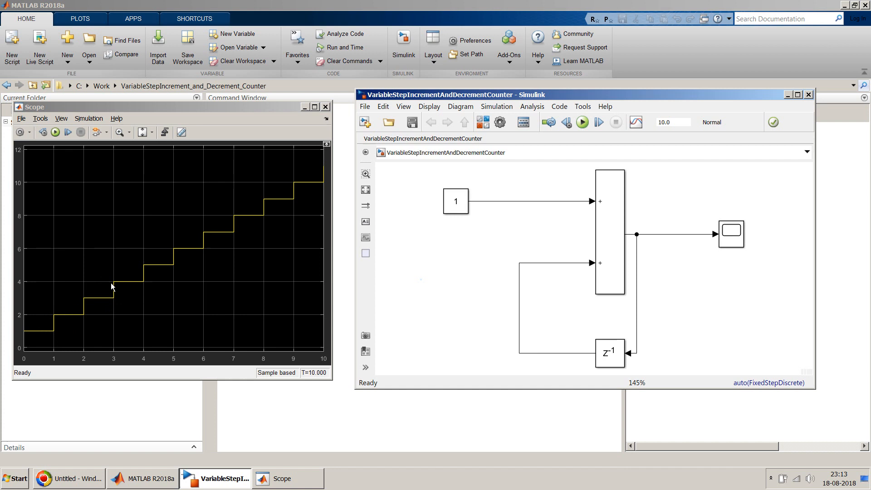
pyautogui.moveTo(144, 263)
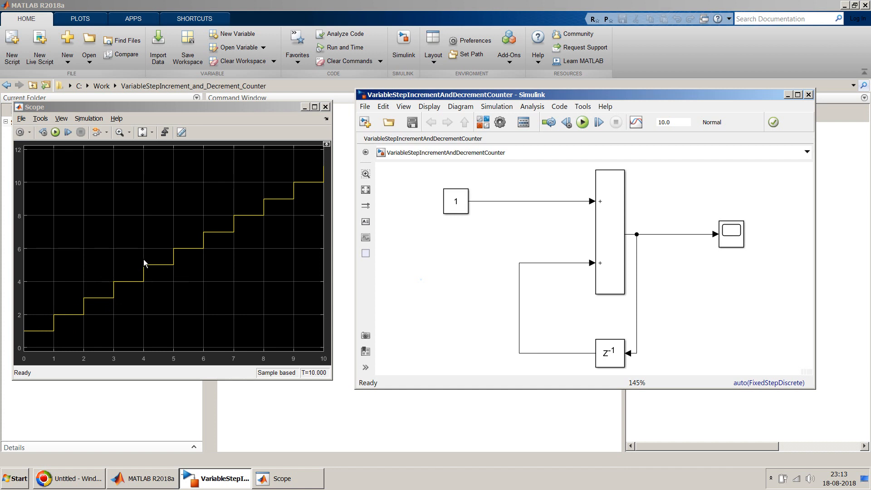
pyautogui.moveTo(190, 331)
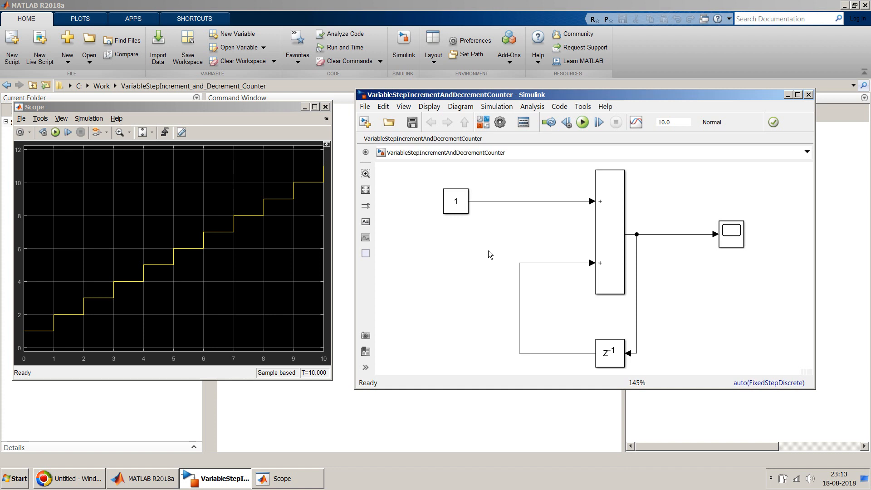
pyautogui.moveTo(475, 204)
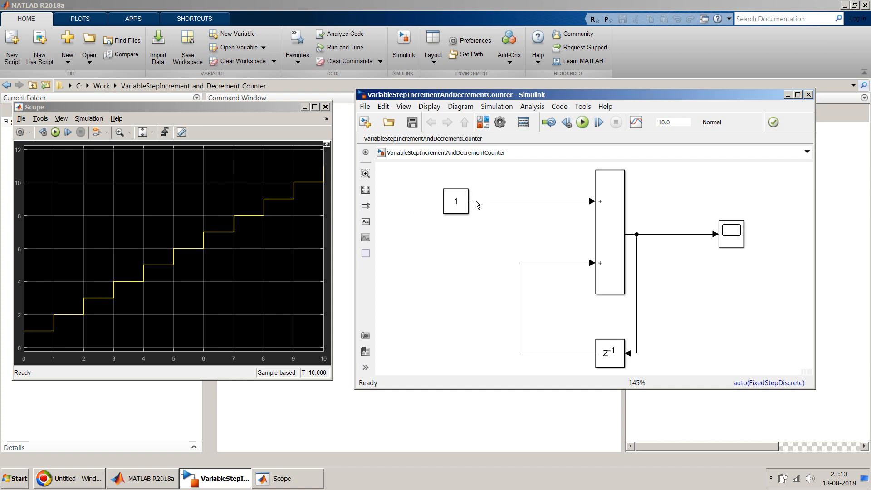
pyautogui.moveTo(476, 220)
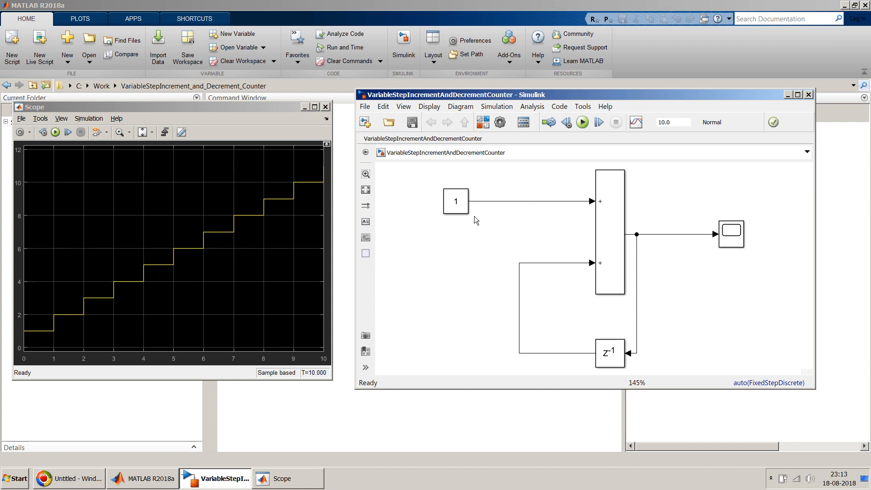
pyautogui.moveTo(418, 170)
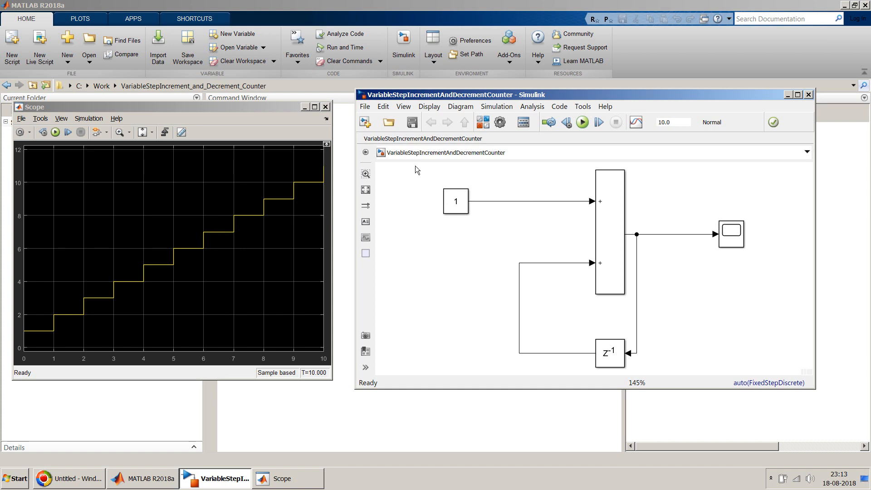
pyautogui.moveTo(431, 168)
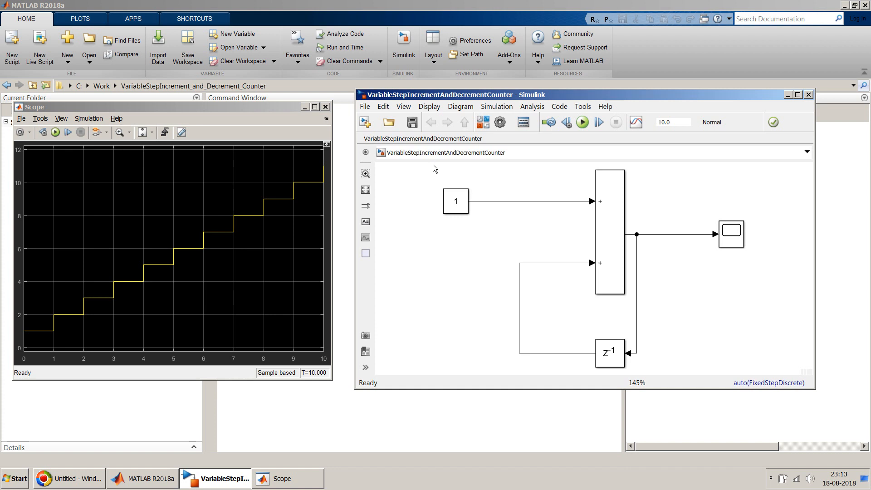
pyautogui.click(609, 232)
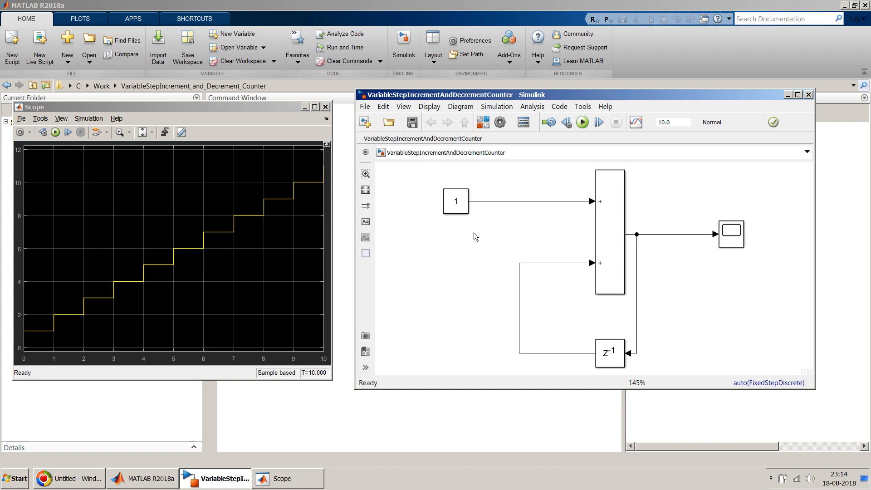
pyautogui.moveTo(444, 235)
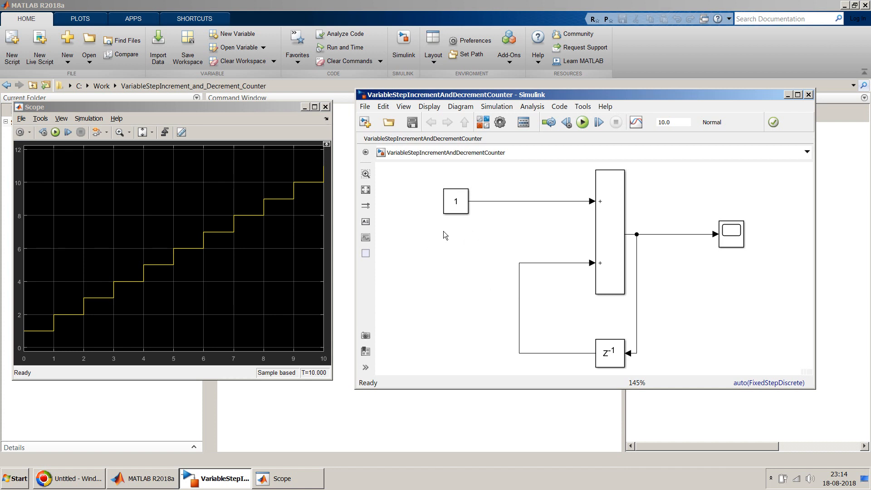
pyautogui.click(456, 201)
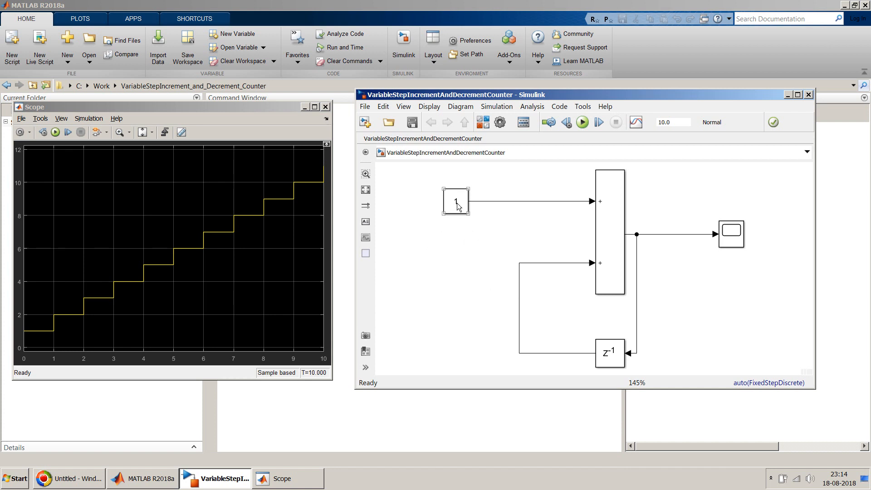
pyautogui.doubleClick(455, 201)
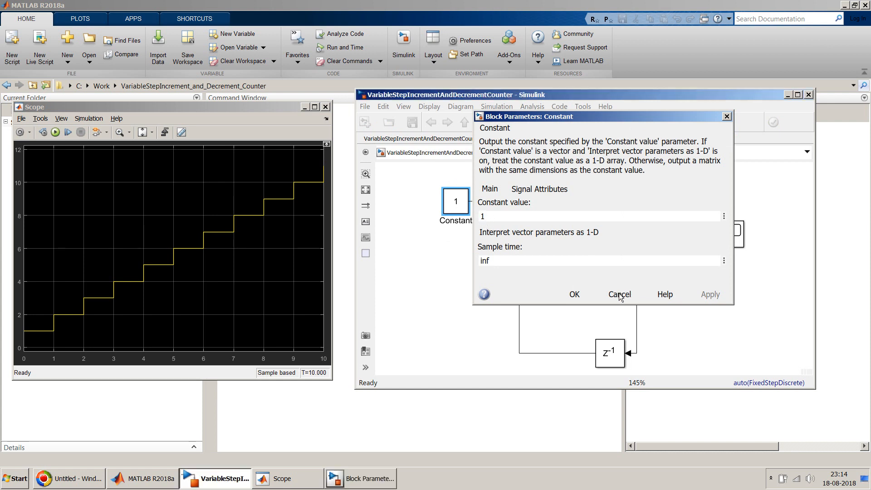
pyautogui.click(618, 294)
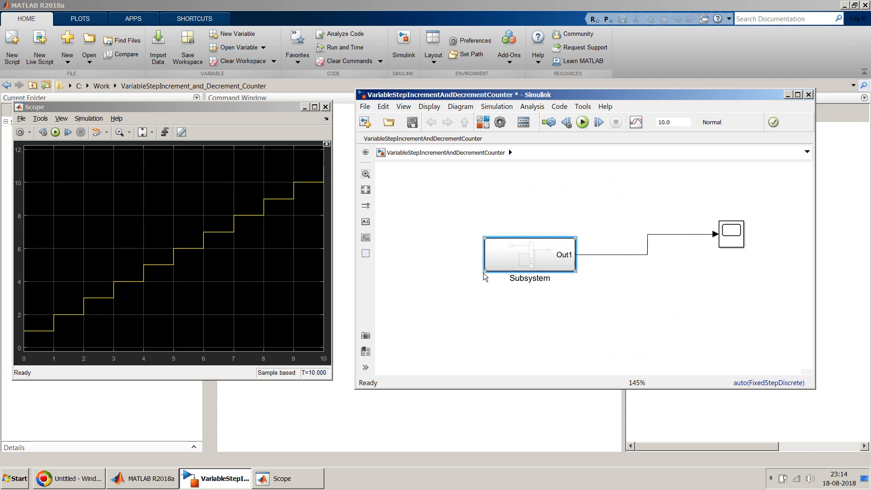
# Step: Change the subsystem block's name label to 'Counter'
pyautogui.moveTo(529, 254); pyautogui.dragTo(529, 233)
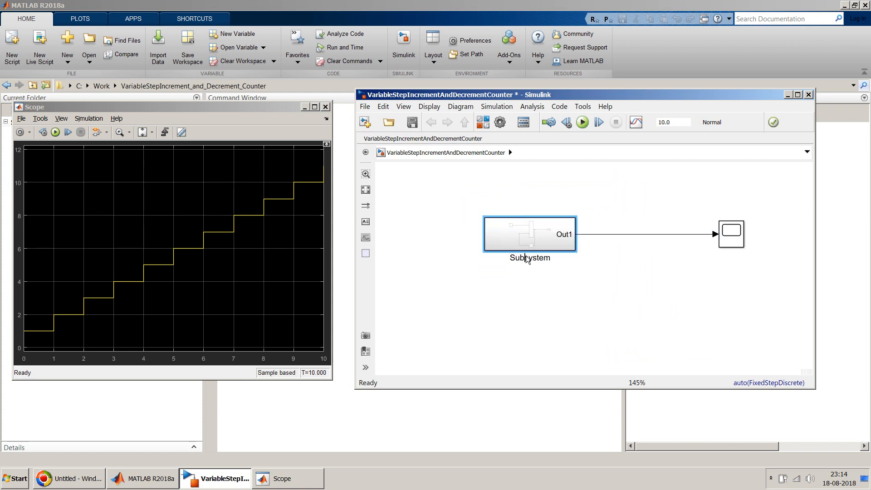
pyautogui.write('Counter')
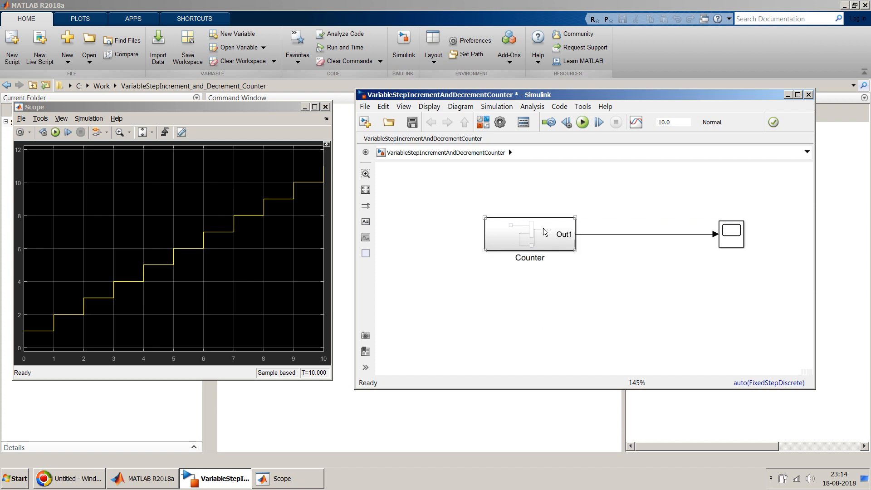
pyautogui.moveTo(541, 230)
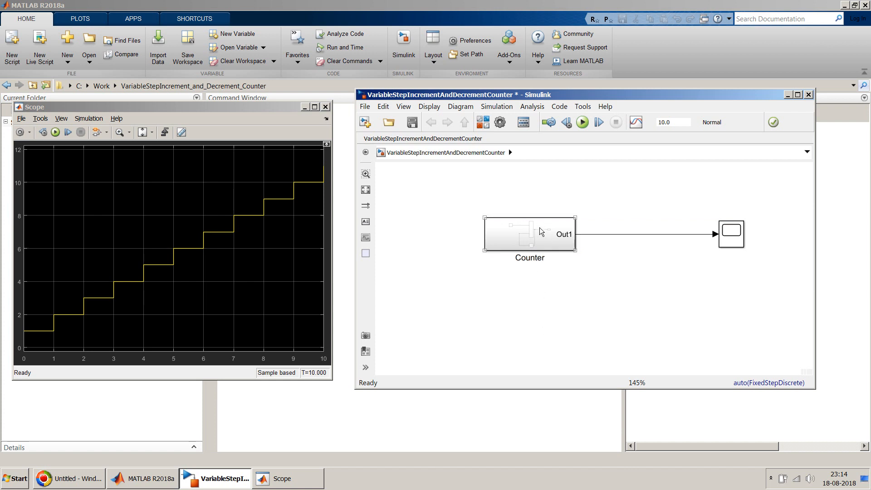
# Step: Create a mask on the Counter block from its context menu
pyautogui.rightClick(529, 234)
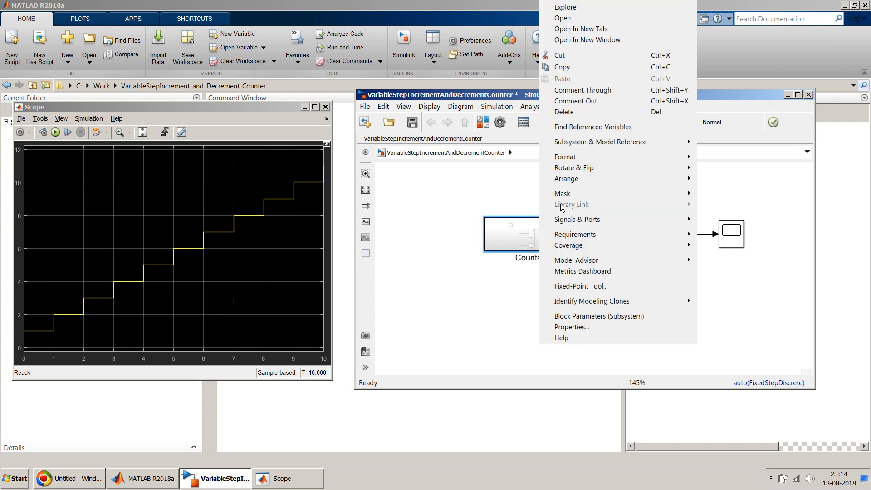
pyautogui.click(562, 193)
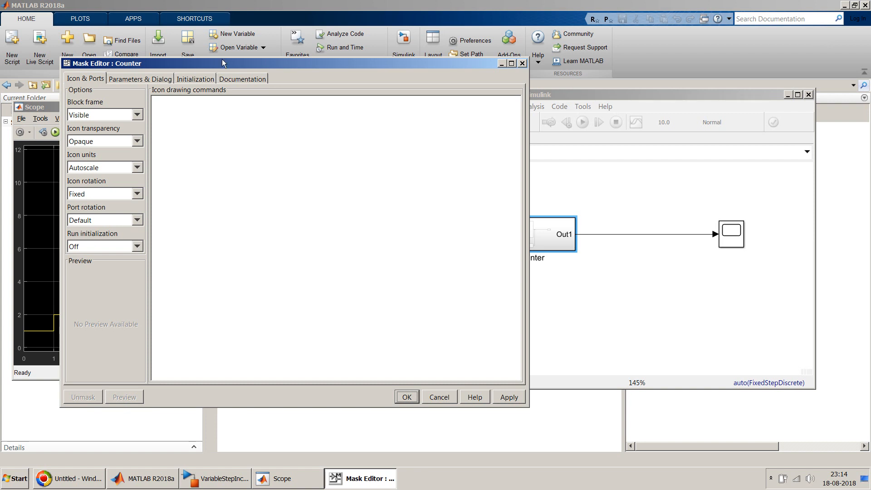
# Step: Add an Edit mask parameter prompted 'Counter Step:', named CounterStep, default 1, and save the mask
pyautogui.click(141, 79)
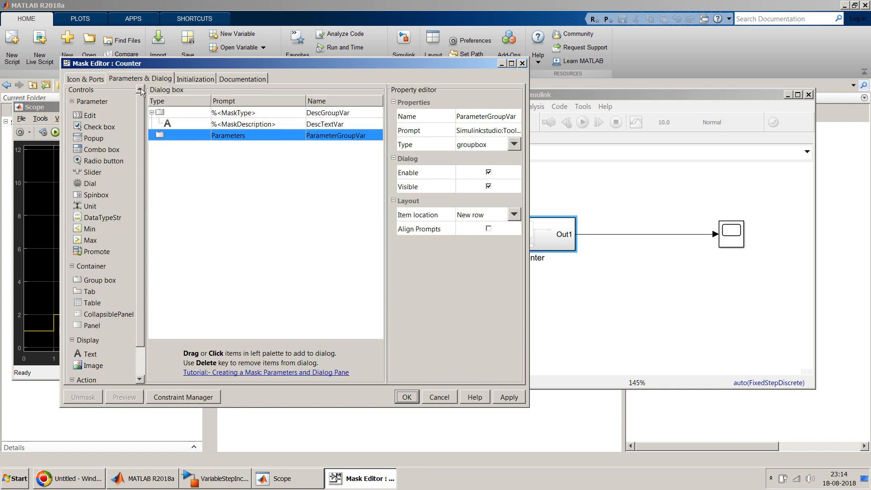
pyautogui.click(90, 116)
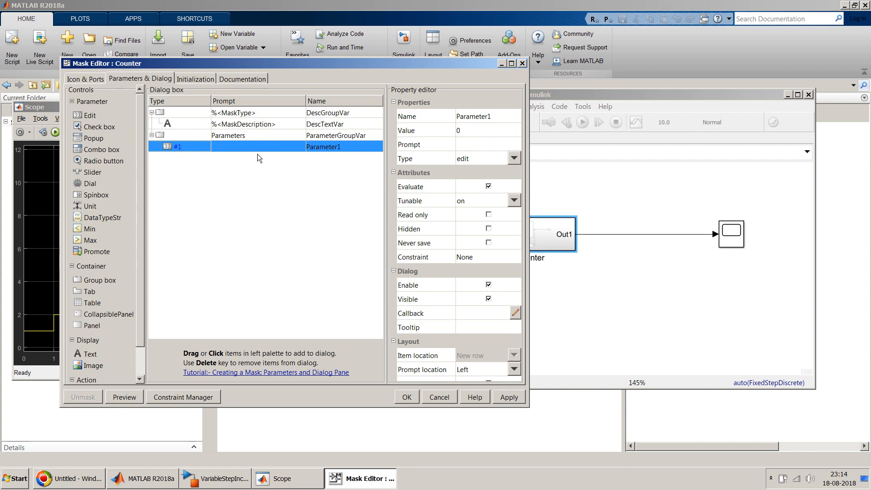
pyautogui.write('Cp')
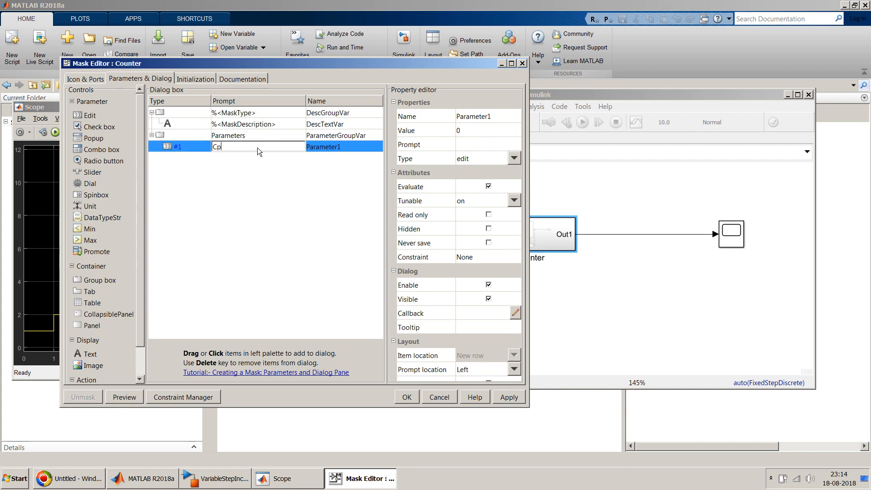
pyautogui.write('ounter Ste')
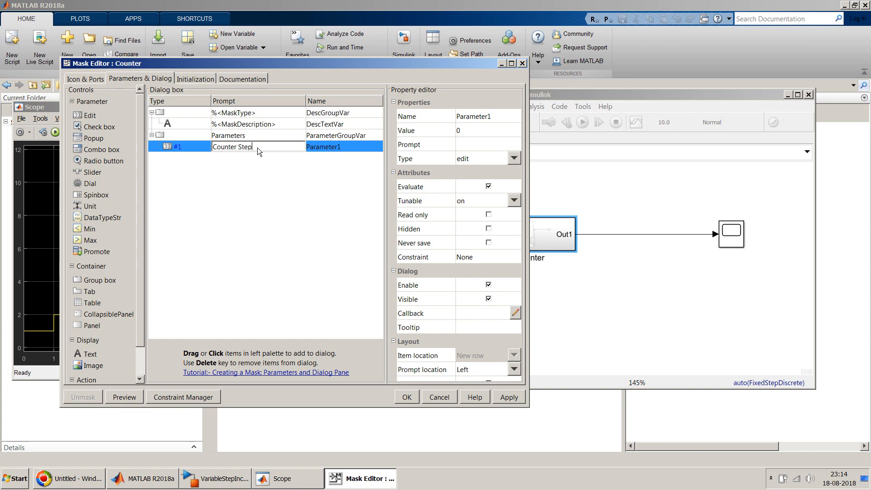
pyautogui.click(324, 146)
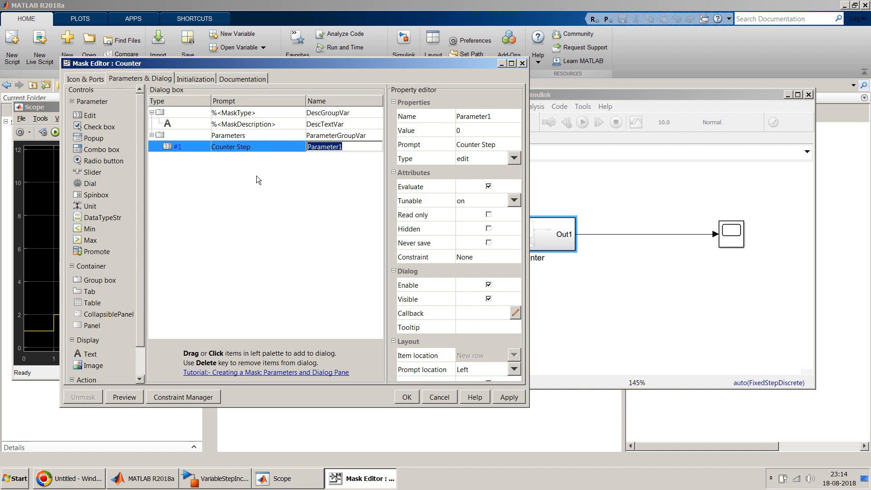
pyautogui.doubleClick(239, 146)
pyautogui.write(':')
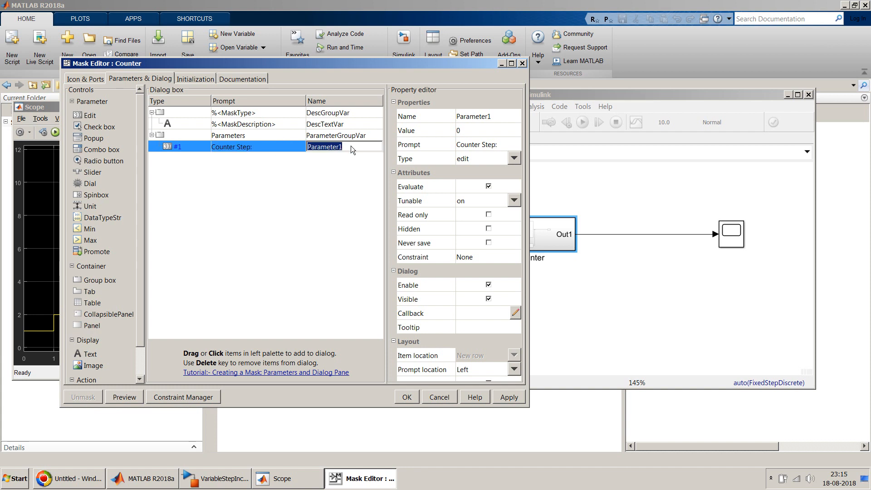
pyautogui.write('CounterStep')
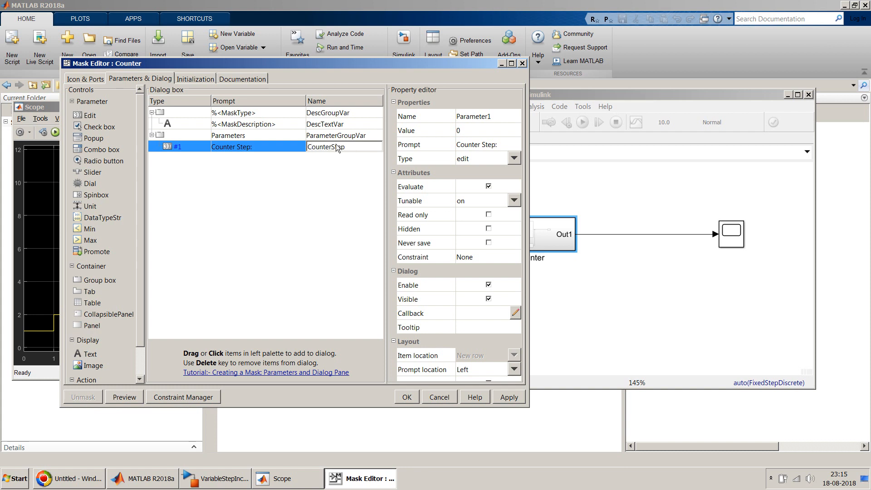
pyautogui.click(426, 131)
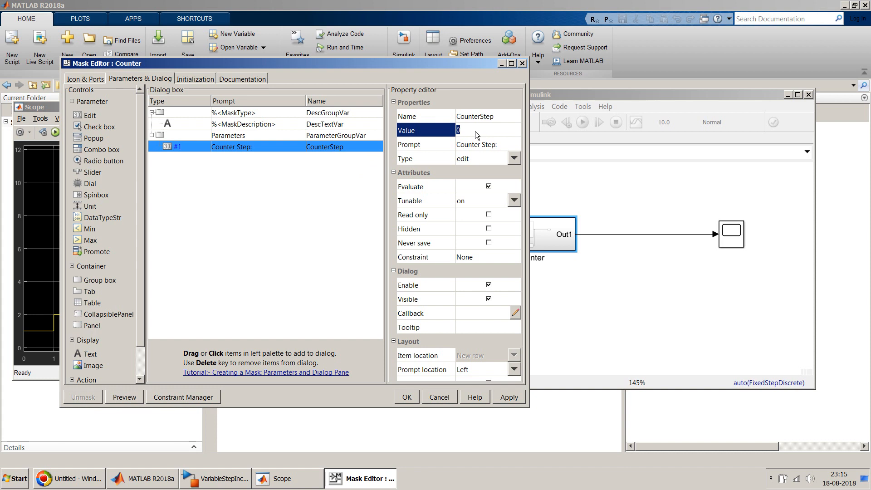
pyautogui.write('1')
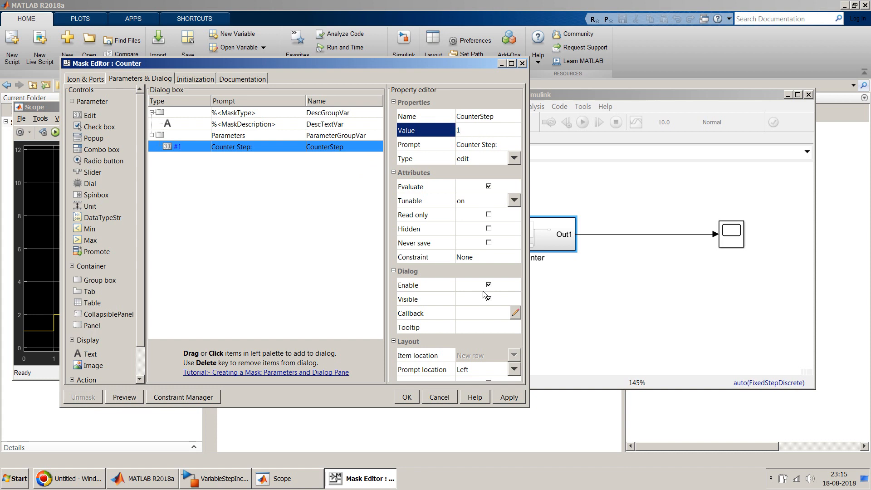
pyautogui.click(488, 299)
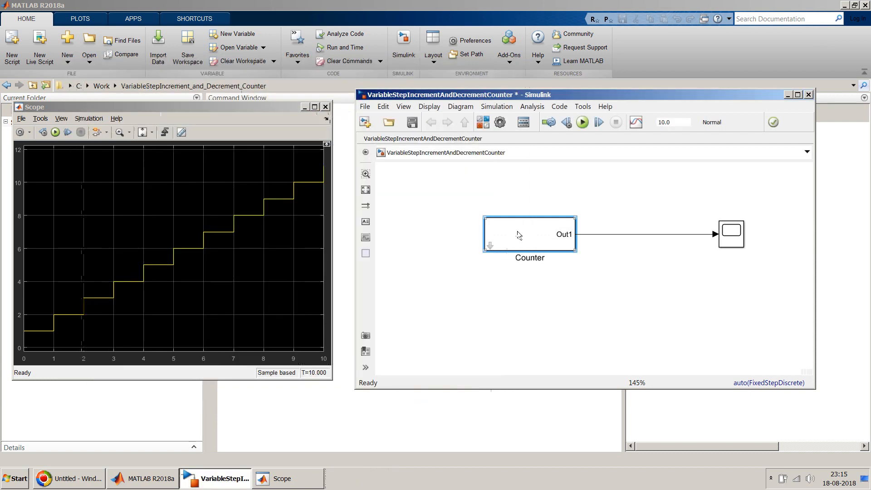
pyautogui.doubleClick(529, 233)
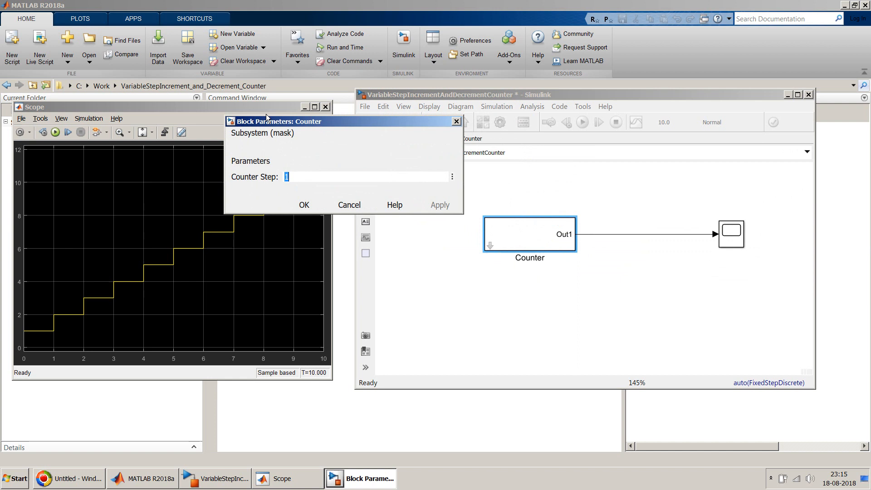
pyautogui.moveTo(301, 144)
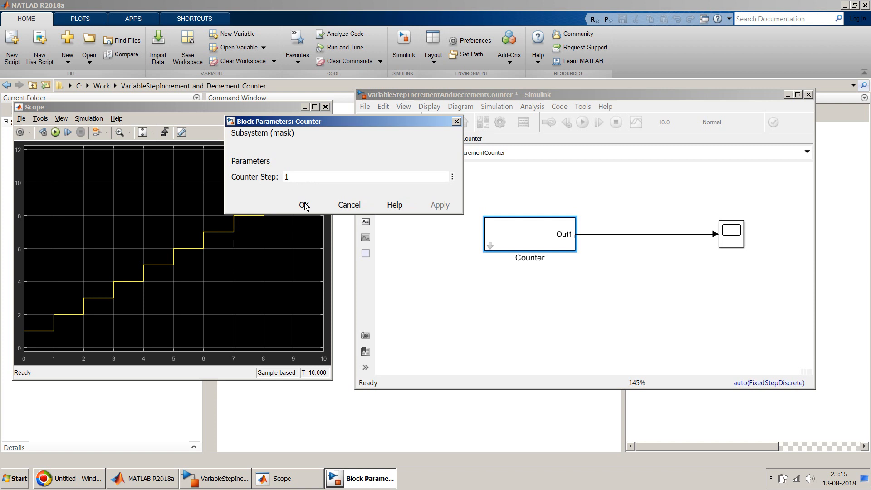
pyautogui.click(303, 204)
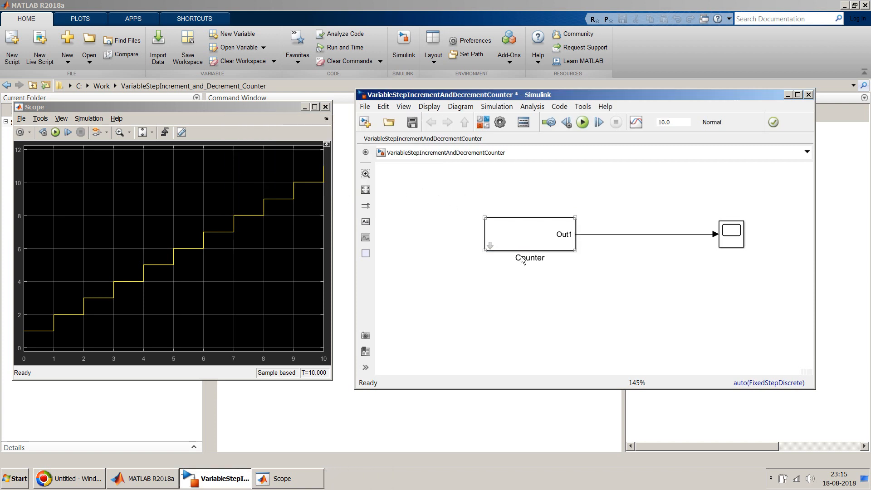
pyautogui.moveTo(519, 244)
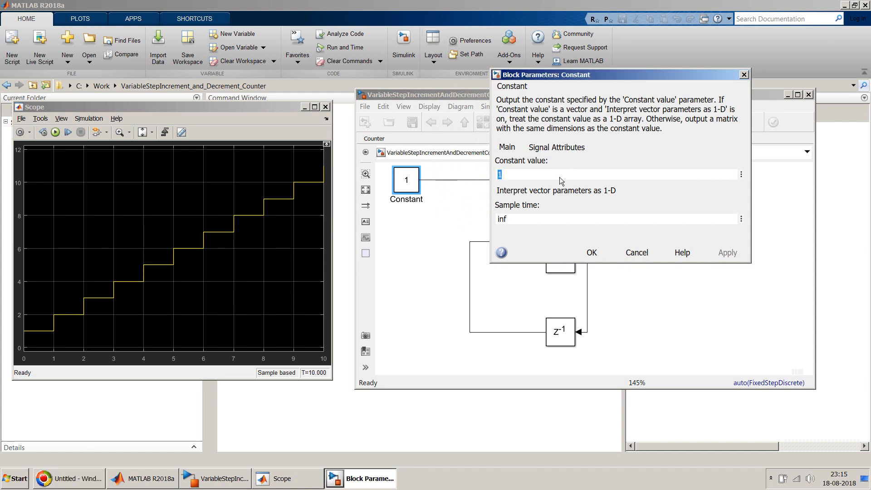
# Step: Set the inner Constant block's value to CounterStep, checking it against the Counter mask
pyautogui.write('0')
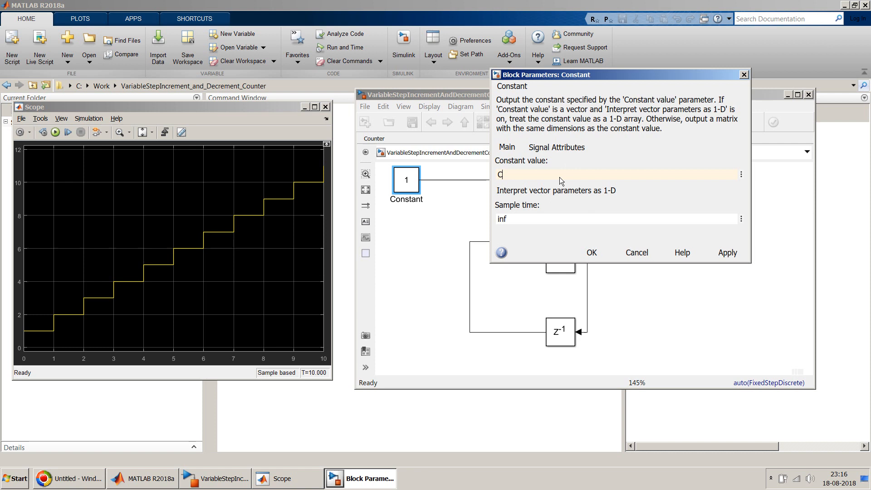
pyautogui.write('ounterStep')
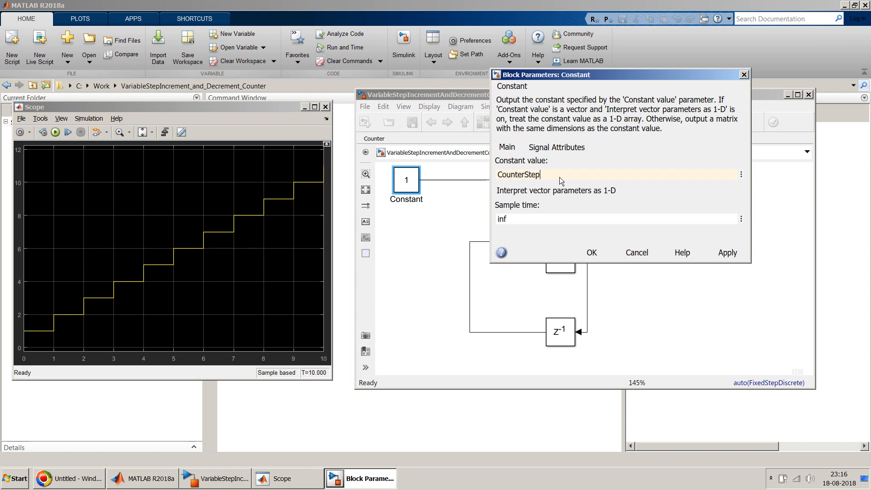
pyautogui.click(727, 252)
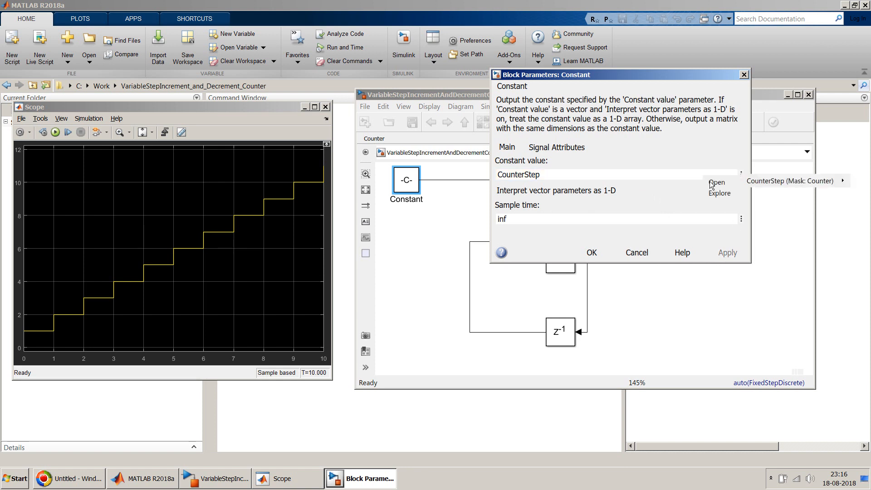
pyautogui.click(717, 182)
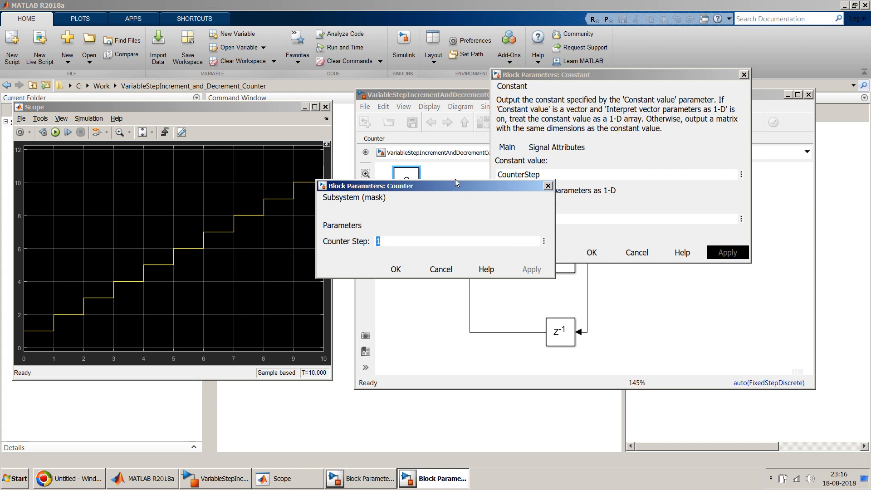
pyautogui.moveTo(455, 185); pyautogui.dragTo(450, 199)
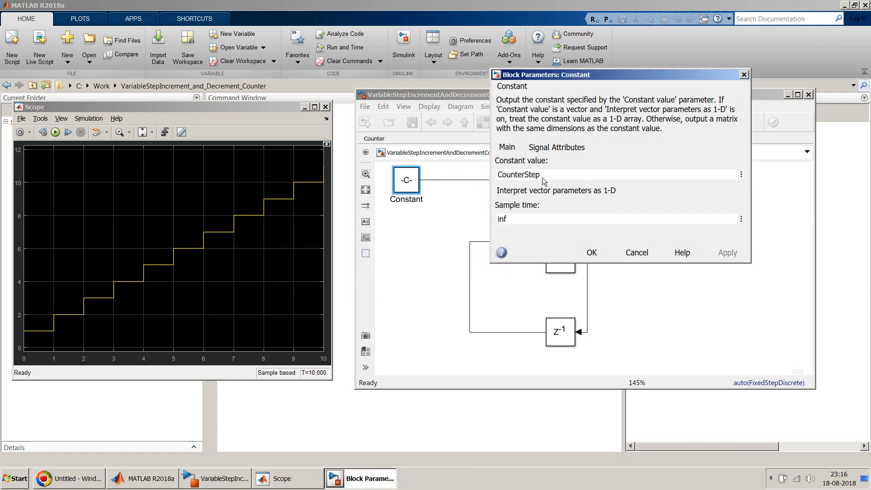
pyautogui.moveTo(504, 209)
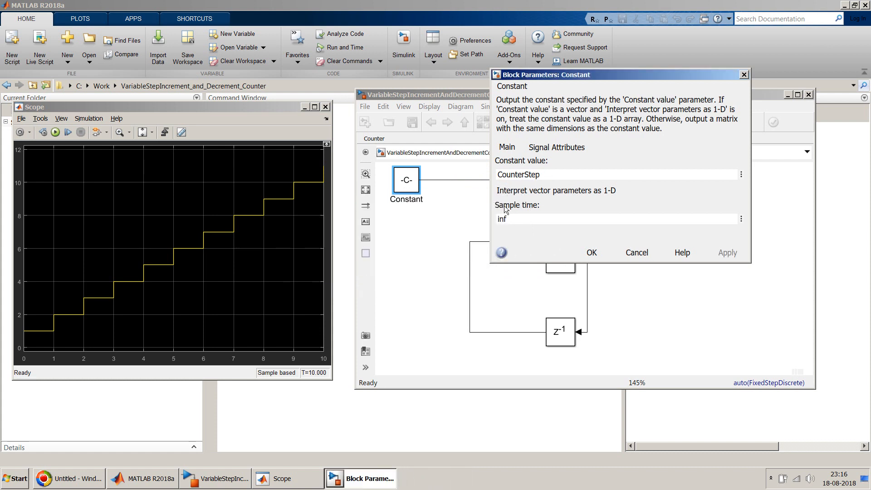
pyautogui.moveTo(751, 169)
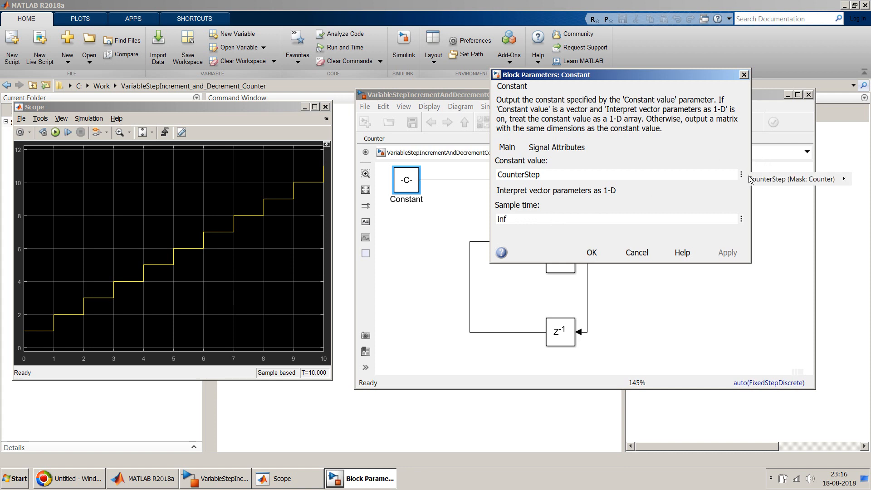
pyautogui.click(741, 174)
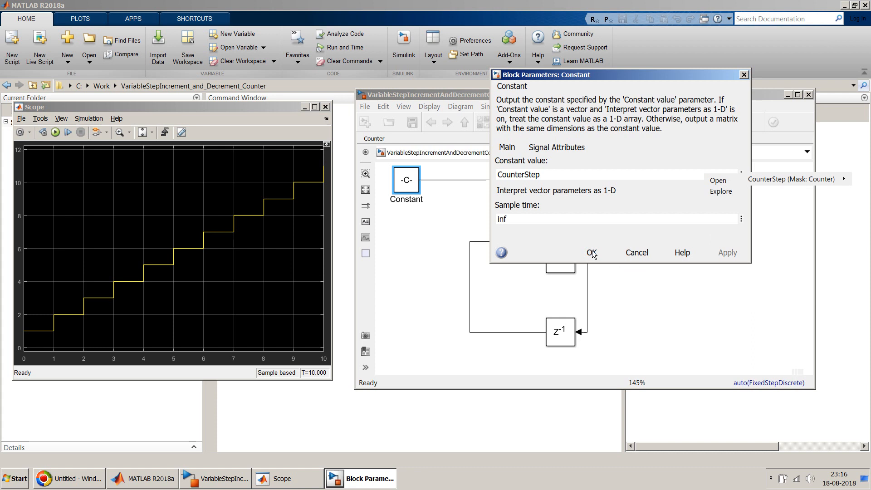
pyautogui.click(590, 252)
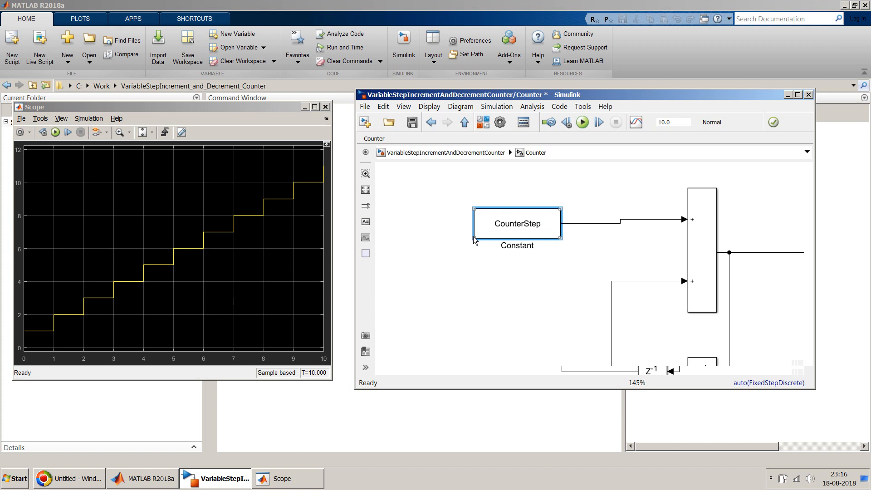
# Step: Return to the top-level model and set the Counter Step to 2 so the Scope climbs by 2
pyautogui.click(486, 277)
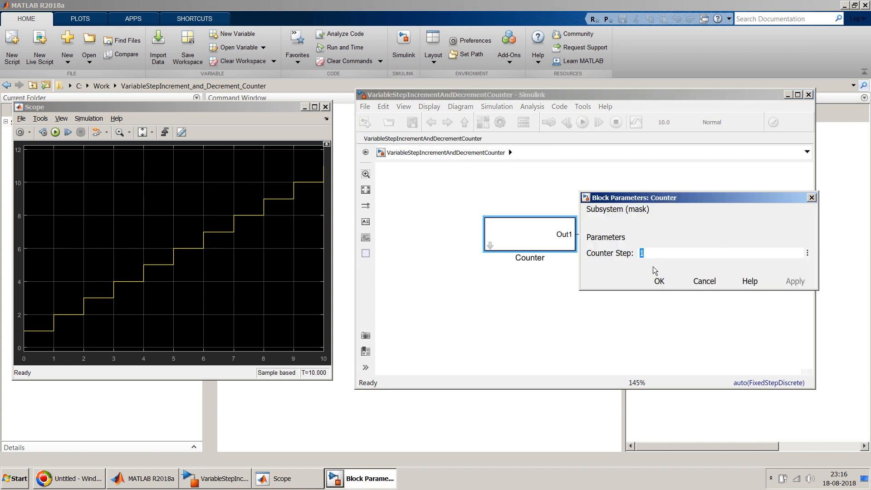
pyautogui.click(658, 280)
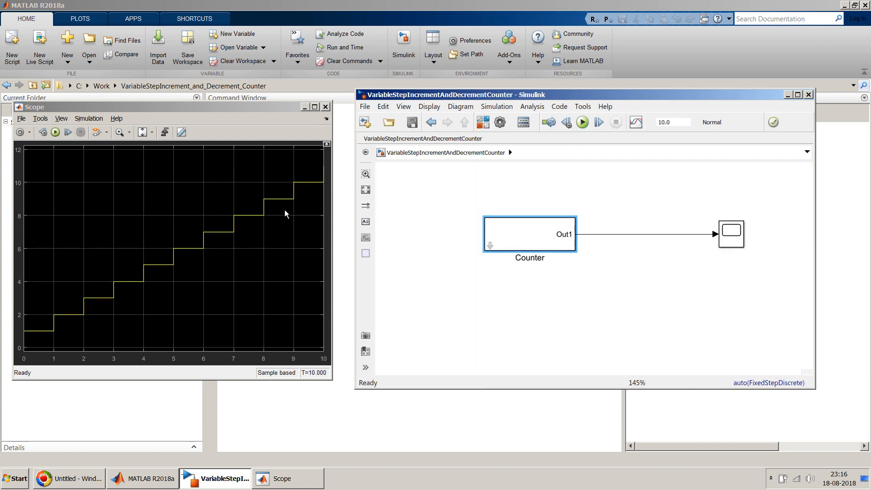
pyautogui.doubleClick(528, 233)
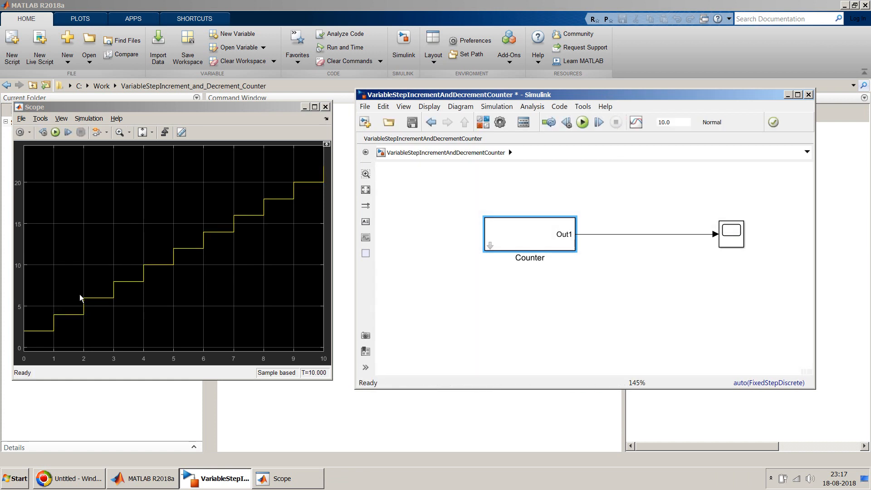
pyautogui.moveTo(38, 192)
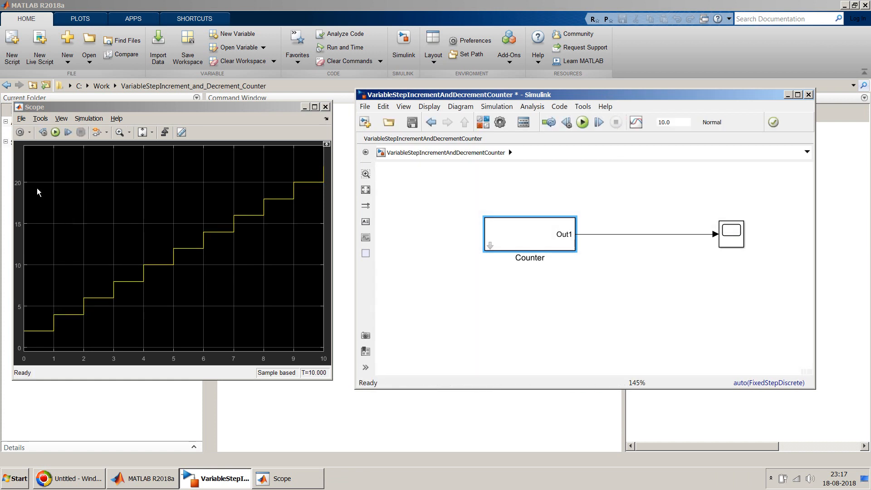
pyautogui.moveTo(493, 227)
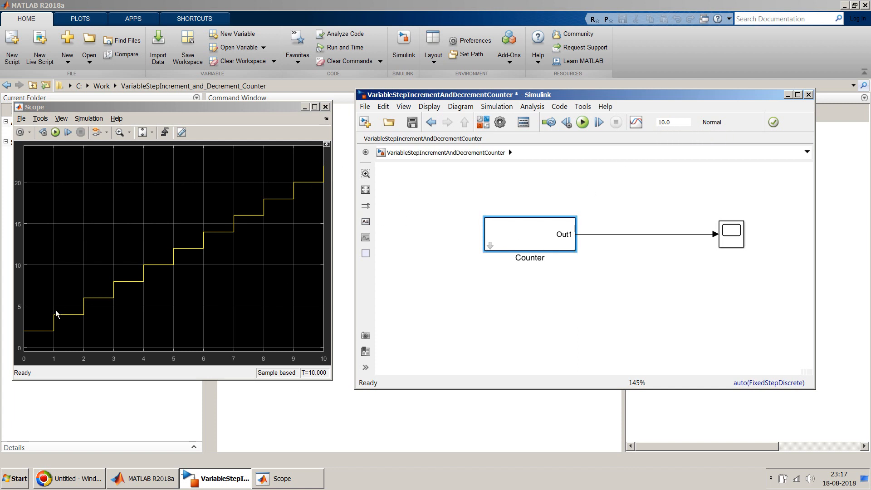
pyautogui.moveTo(72, 319)
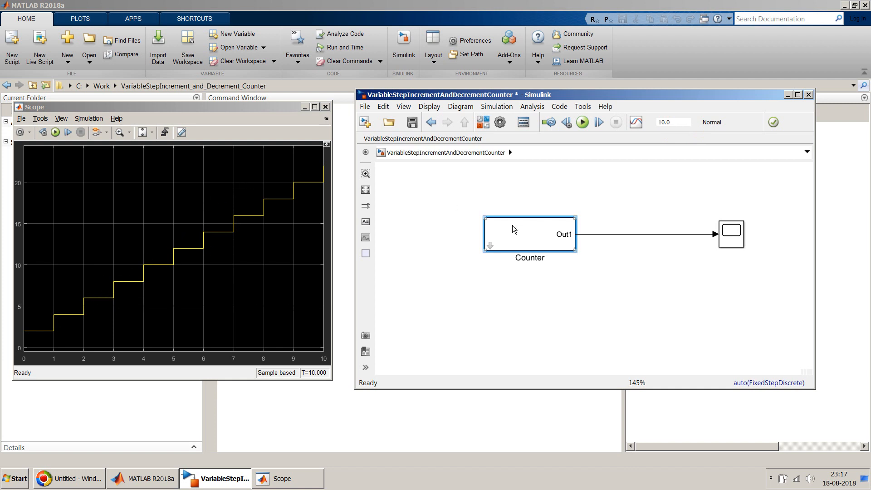
# Step: Change the Counter's step parameter and rerun the simulation
pyautogui.doubleClick(529, 233)
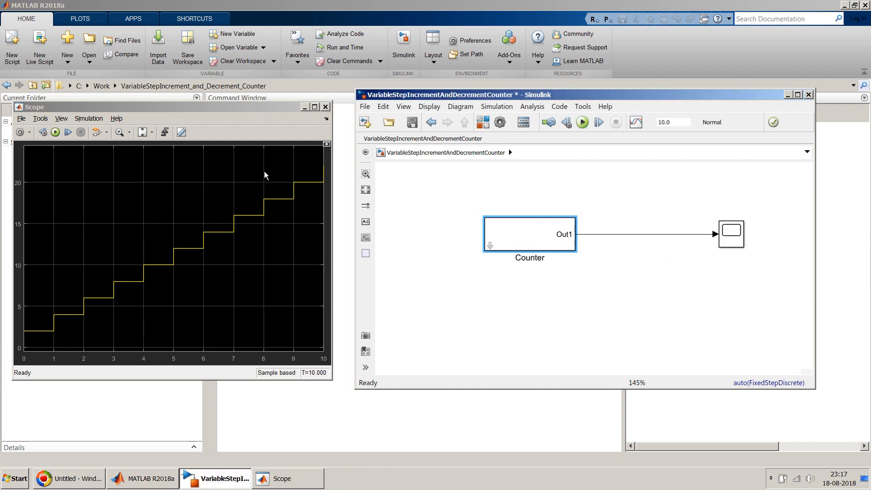
pyautogui.click(582, 121)
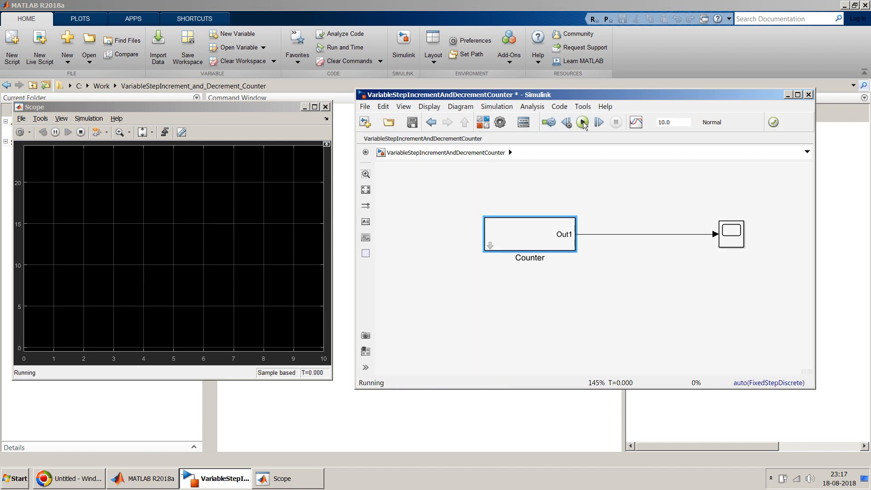
# Step: Run with step -1, then set Counter Step to -5 and rerun for a staircase to -50
pyautogui.click(582, 121)
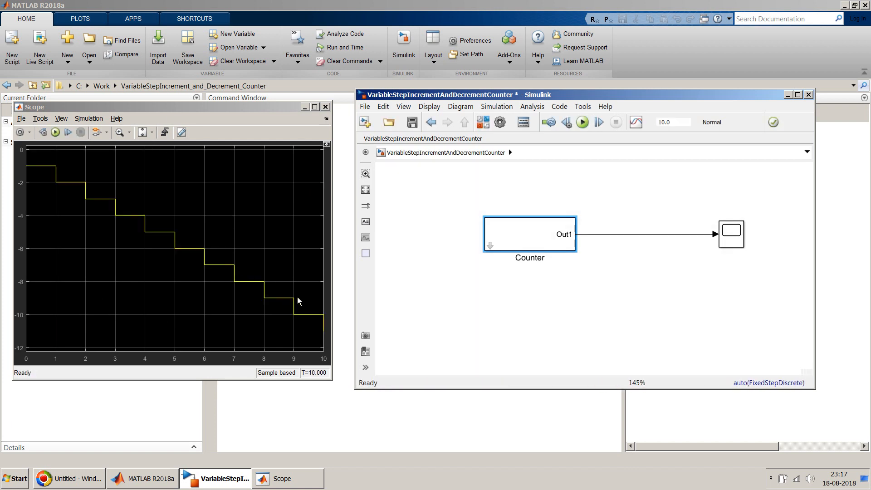
pyautogui.doubleClick(528, 233)
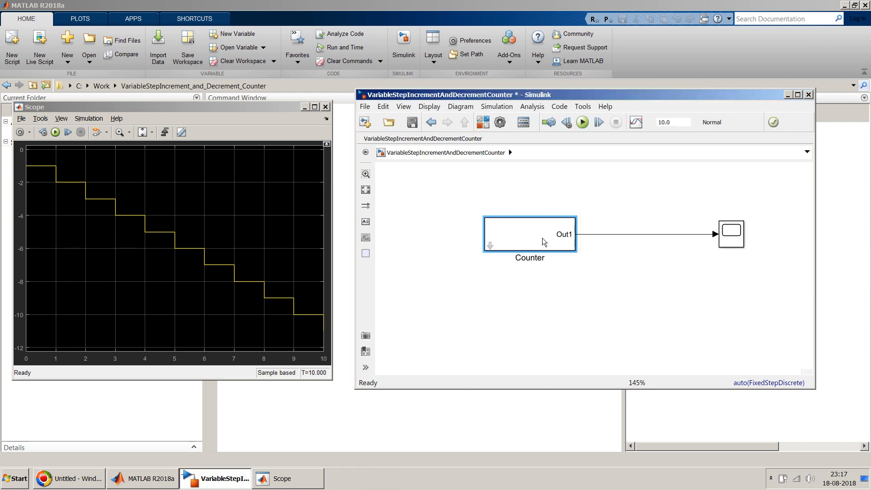
pyautogui.click(581, 122)
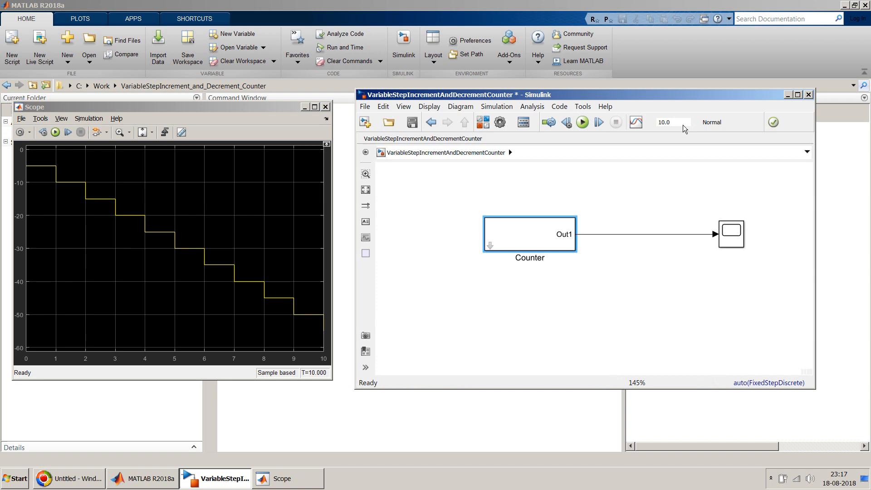
pyautogui.moveTo(673, 127)
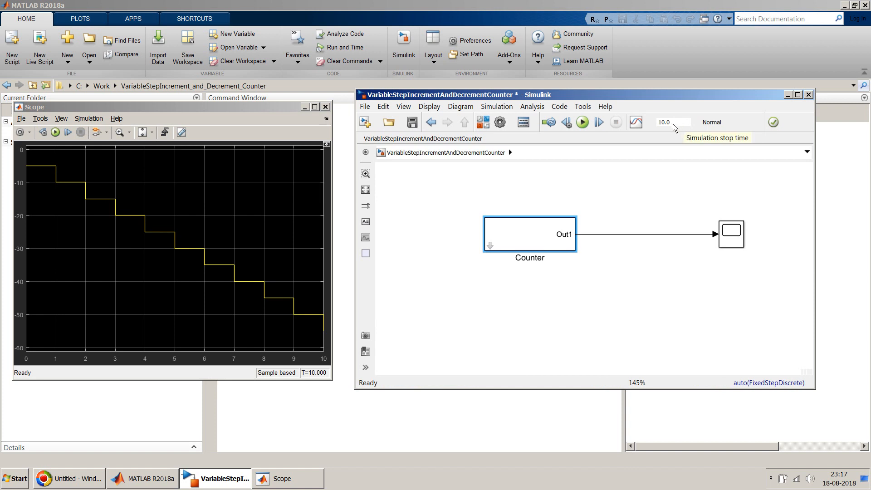
pyautogui.moveTo(54, 318)
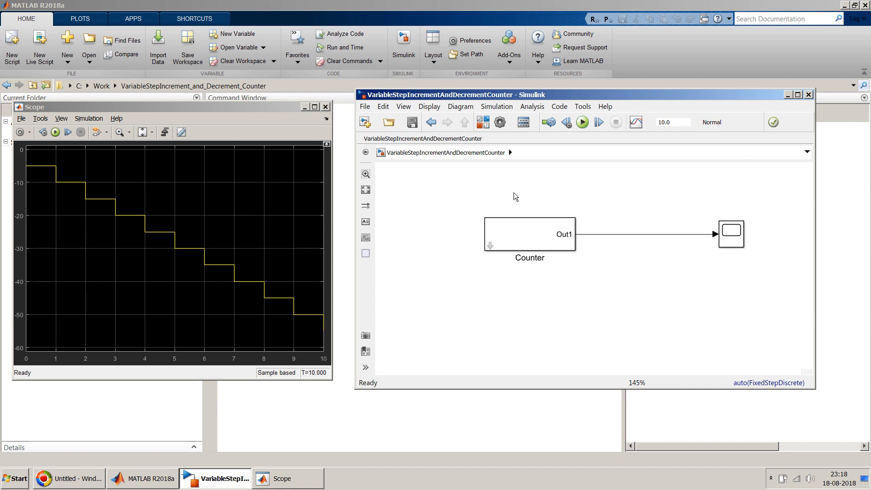
pyautogui.click(529, 233)
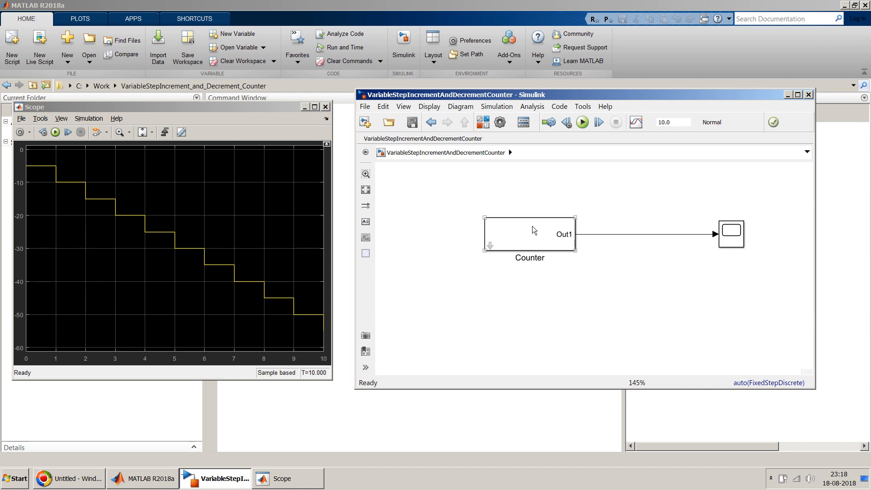
pyautogui.moveTo(509, 245)
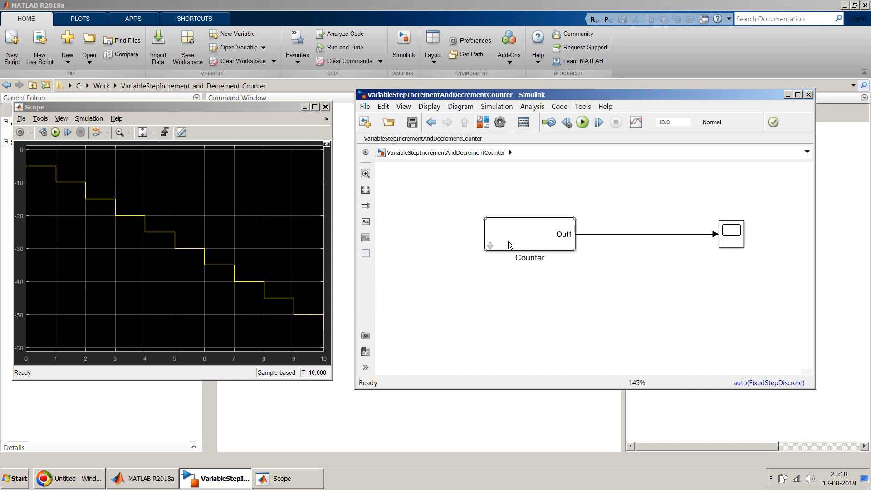
pyautogui.doubleClick(529, 233)
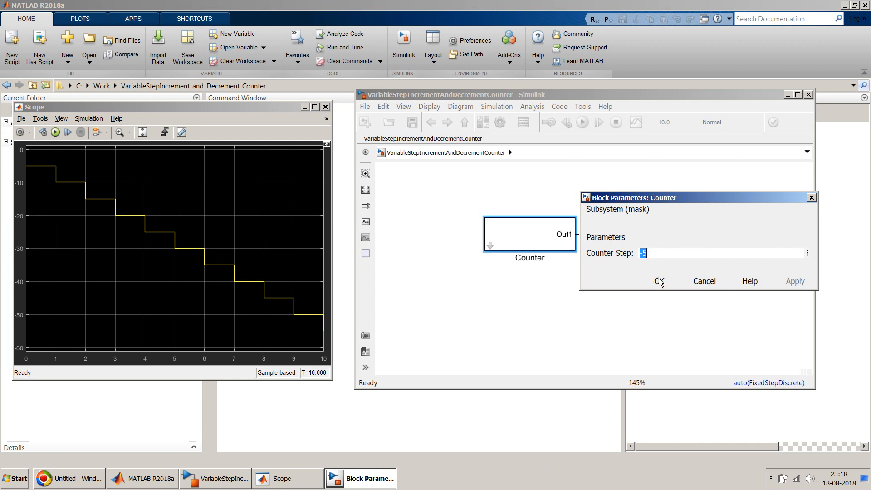
pyautogui.click(658, 281)
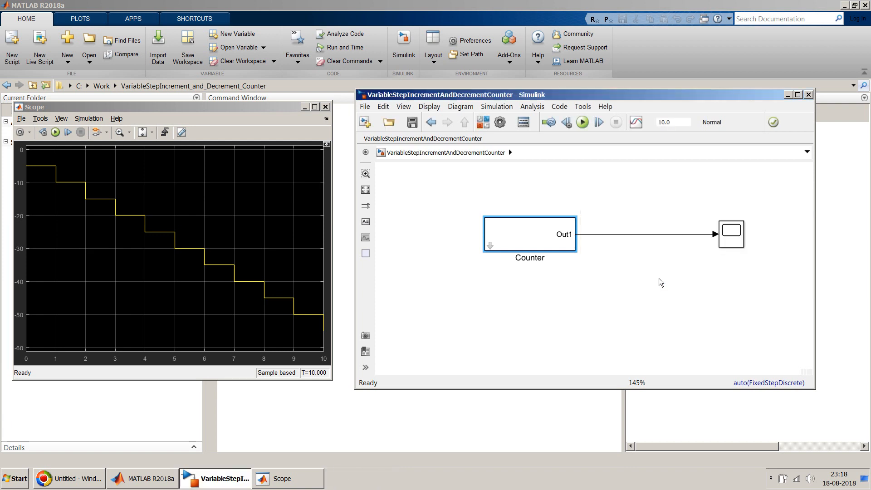
pyautogui.moveTo(411, 121)
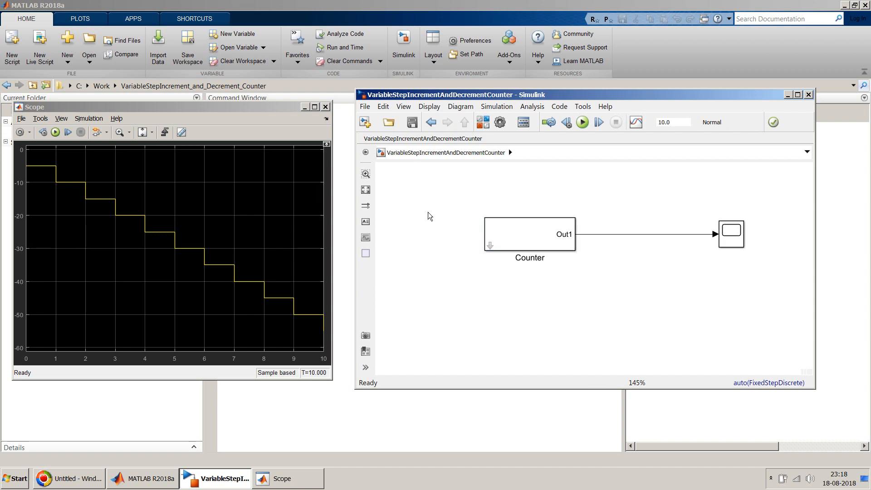
pyautogui.moveTo(405, 211)
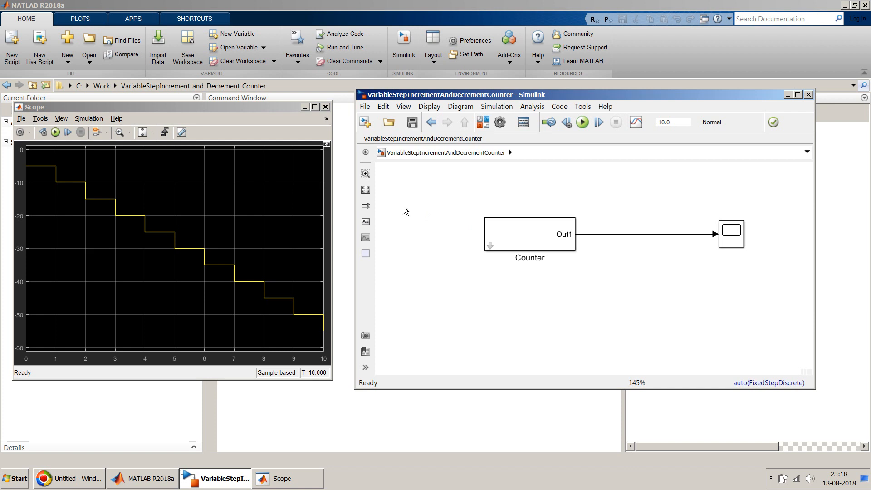
pyautogui.click(529, 233)
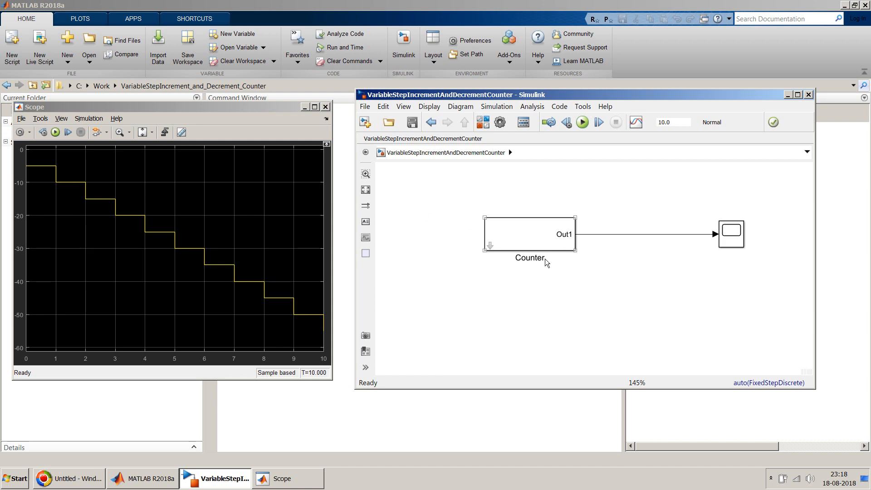